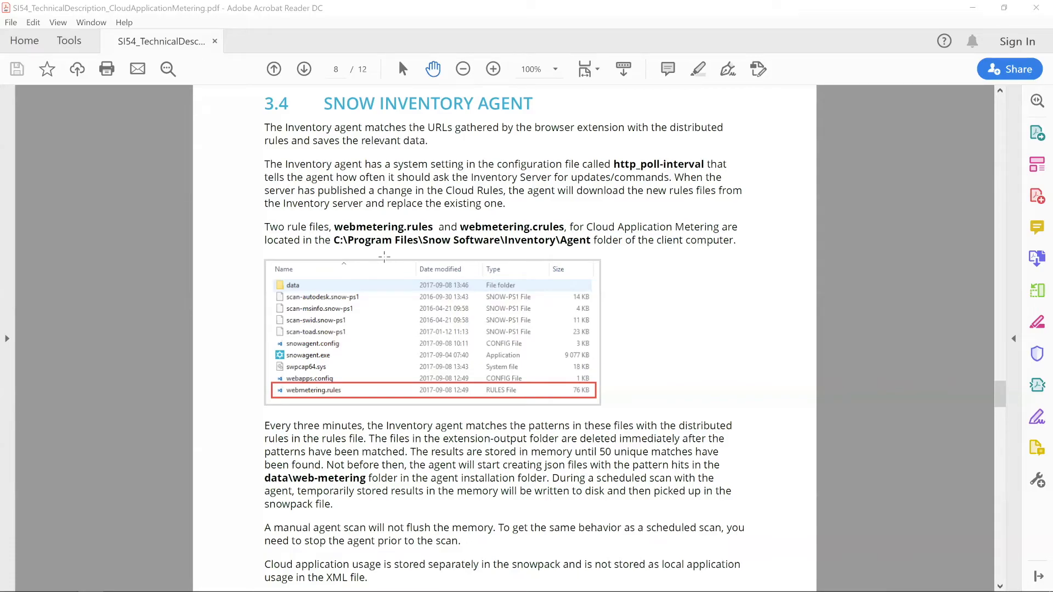
mouse_move(388, 132)
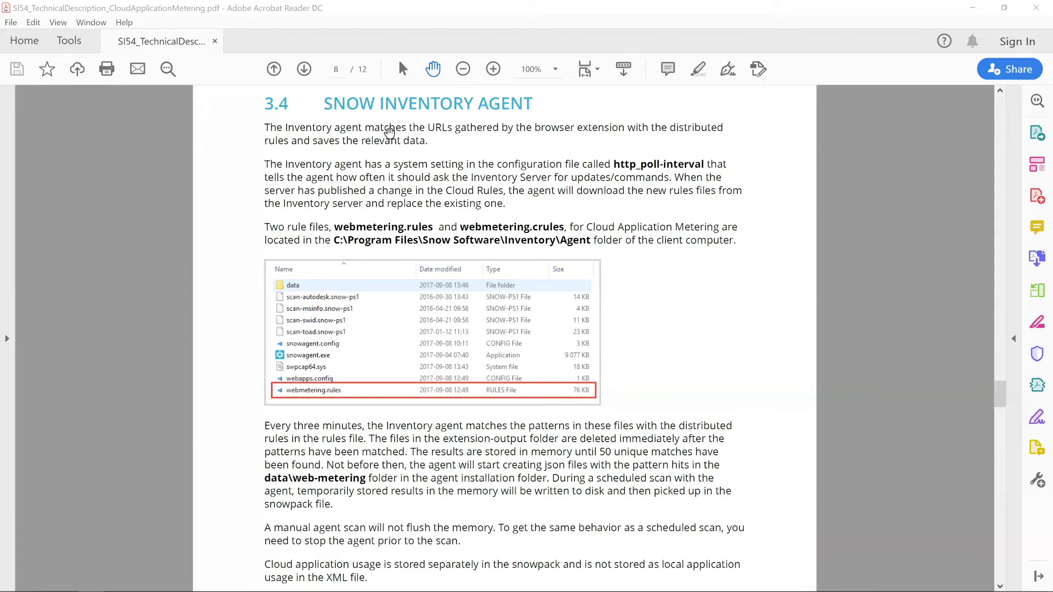
mouse_move(590, 164)
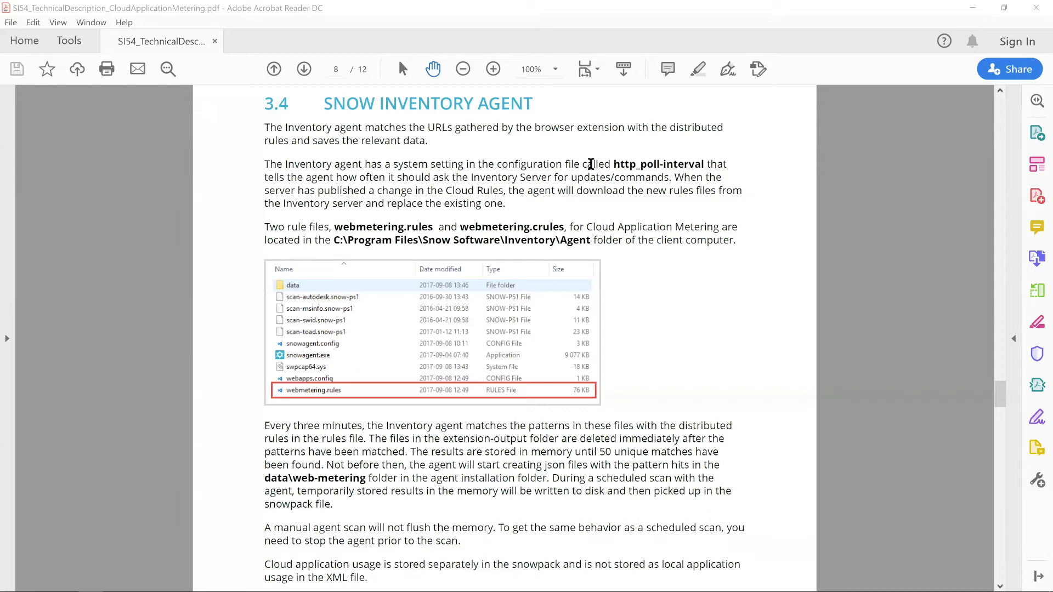
mouse_move(592, 204)
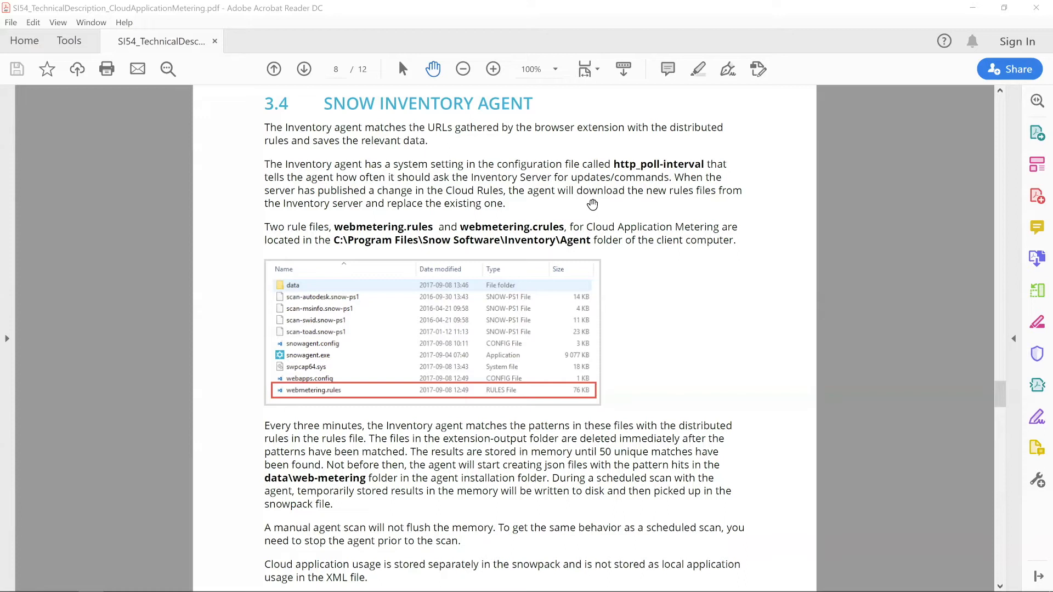
mouse_move(403, 251)
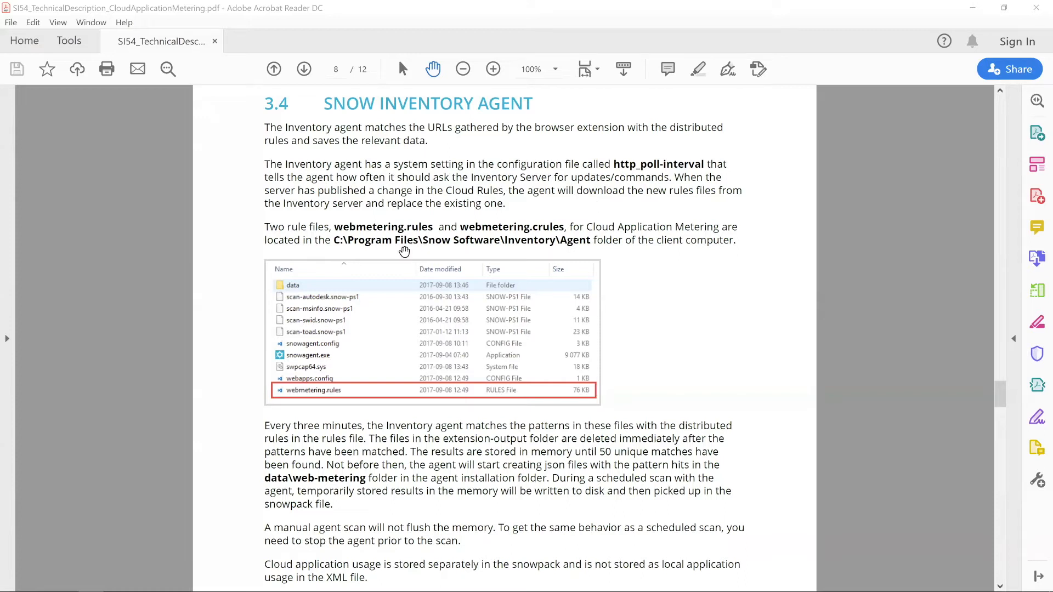
mouse_move(328, 227)
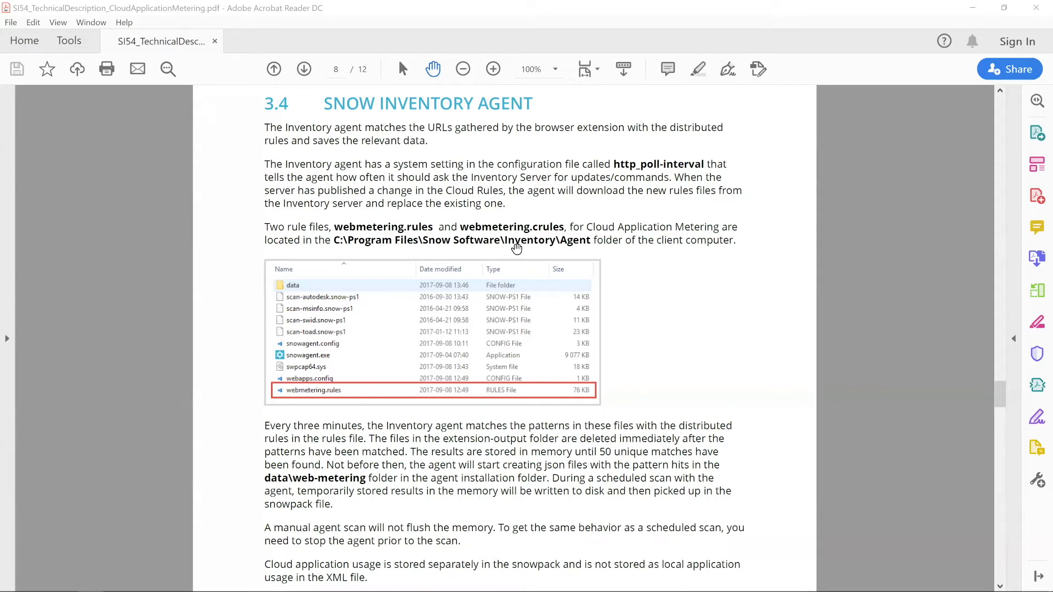
mouse_move(560, 228)
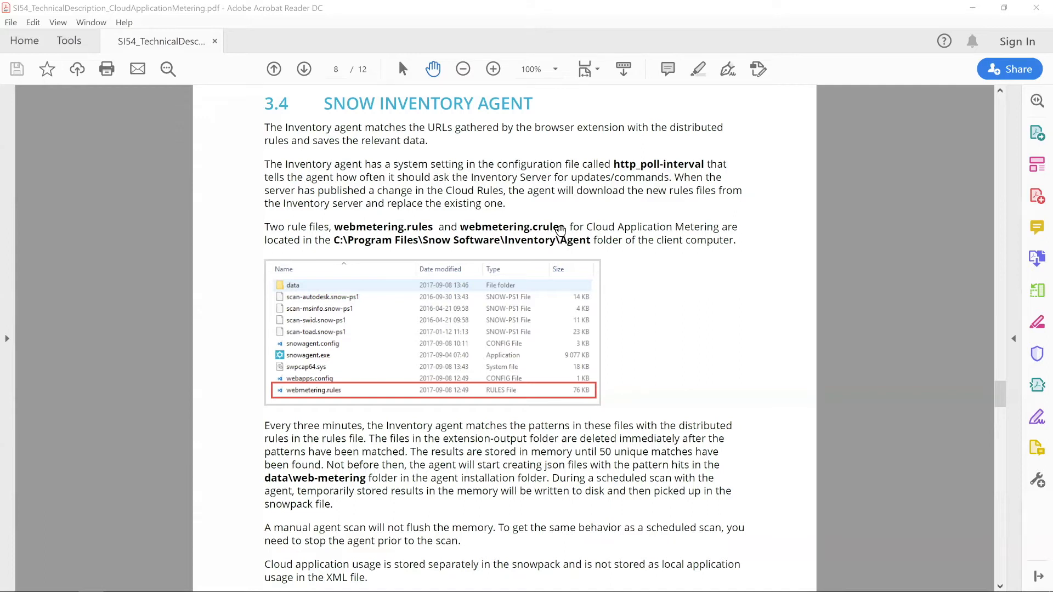
mouse_move(563, 228)
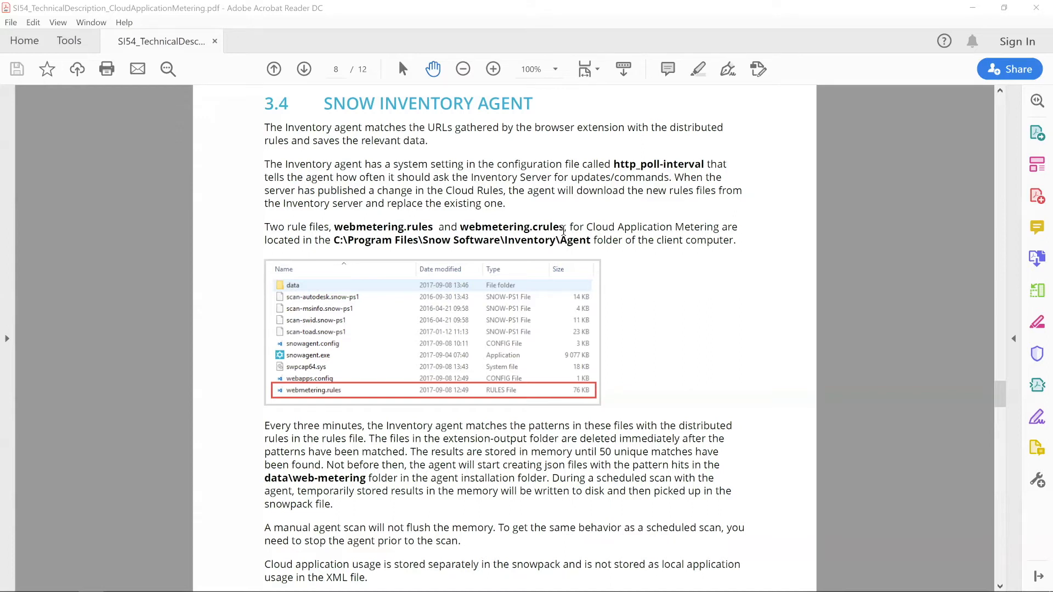
mouse_move(567, 248)
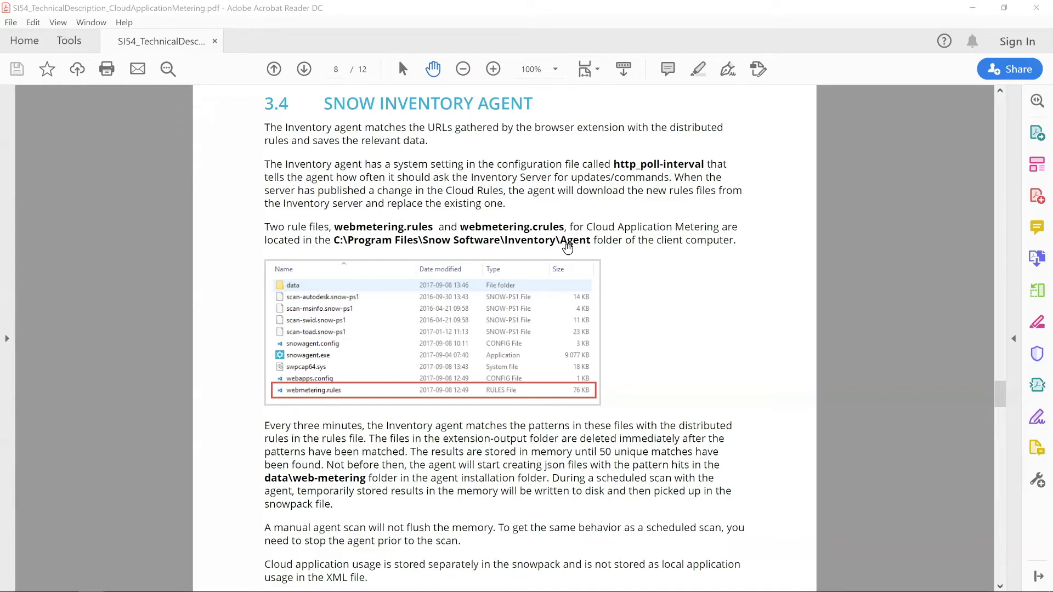
mouse_move(572, 269)
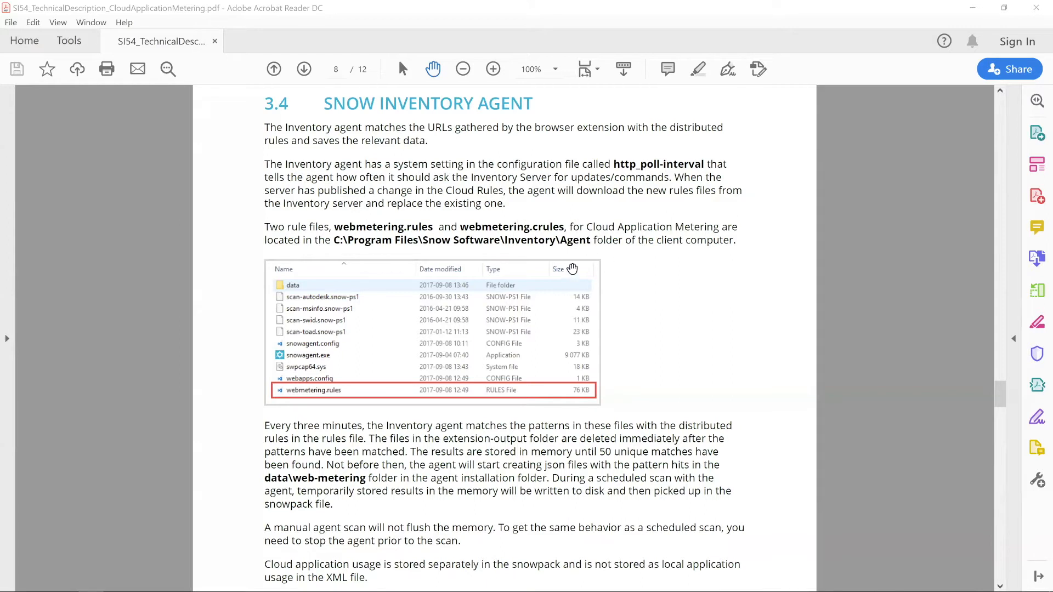
mouse_move(539, 243)
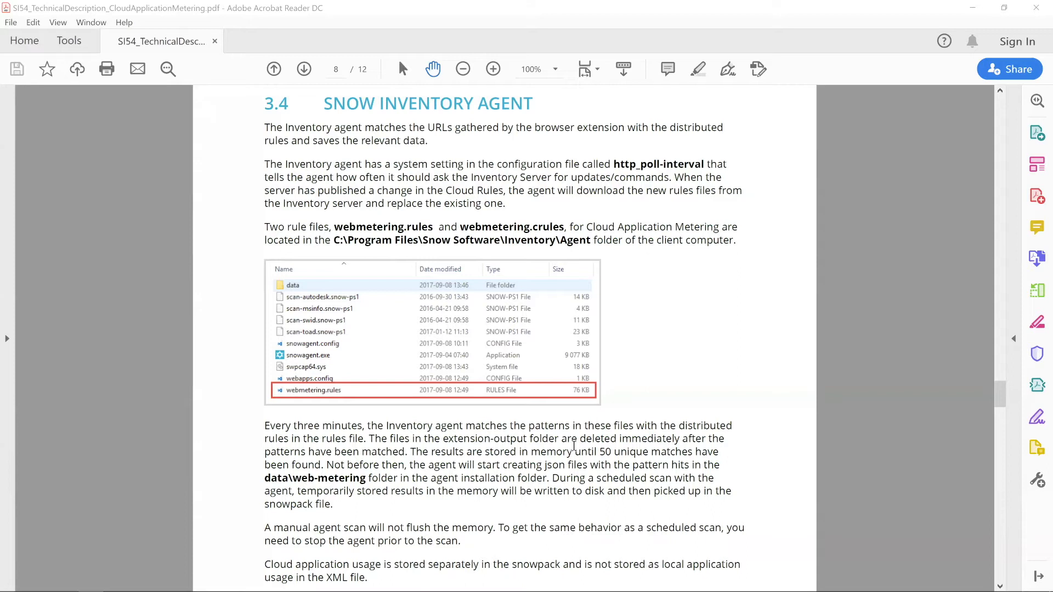
mouse_move(591, 450)
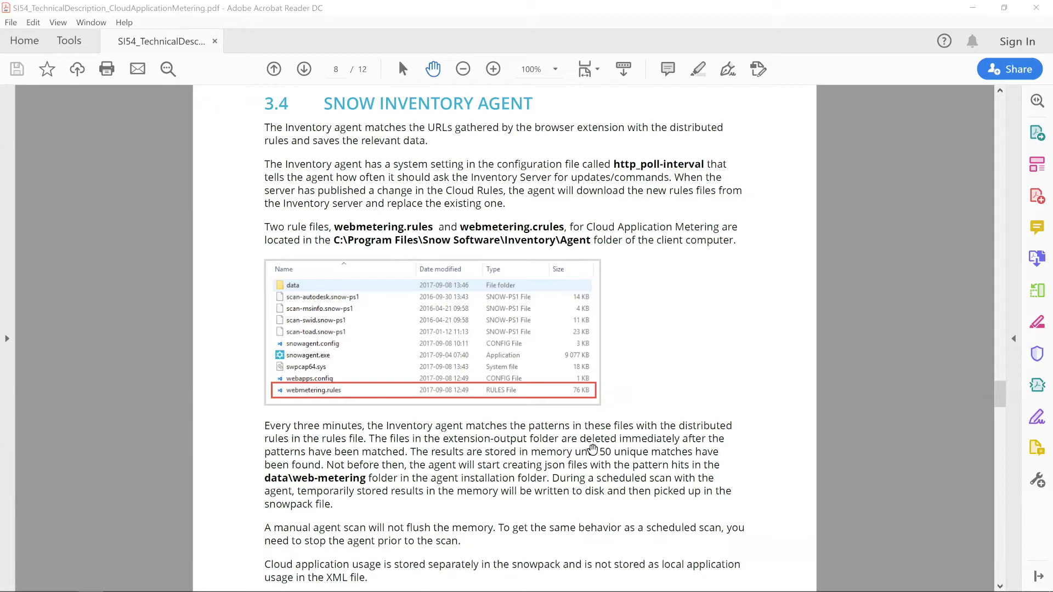
mouse_move(424, 452)
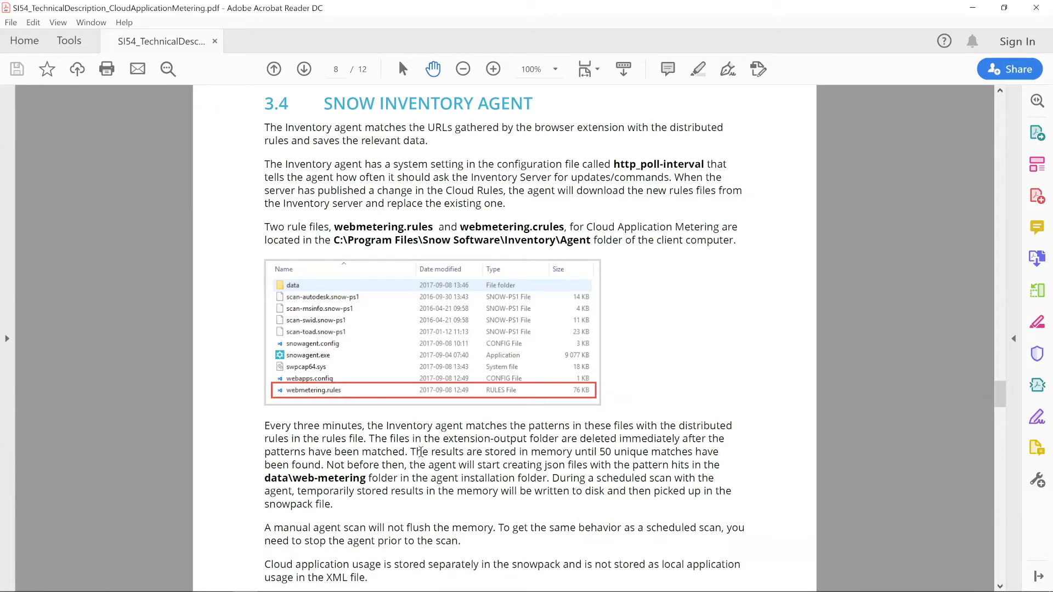
Bring up Applications > Search for applications filtered to names containing (cloud).
left_click_drag(409, 451, 692, 450)
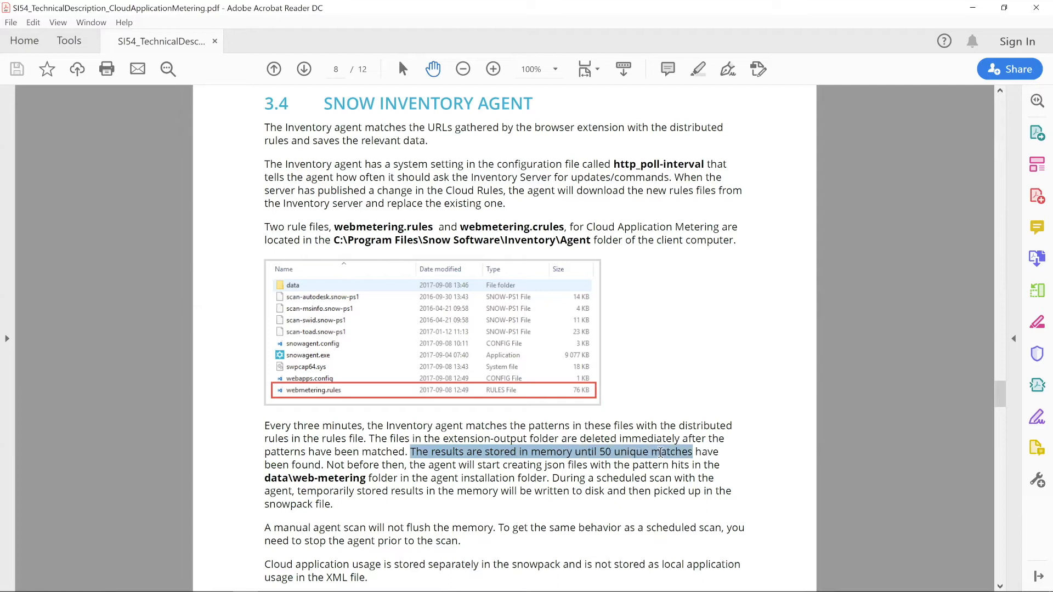
mouse_move(607, 455)
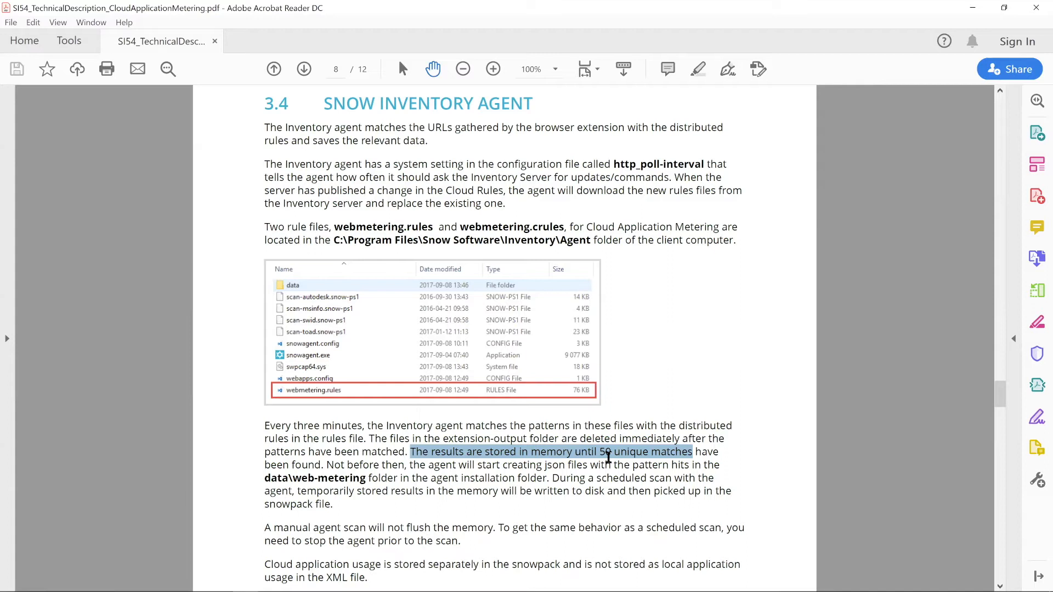
mouse_move(568, 459)
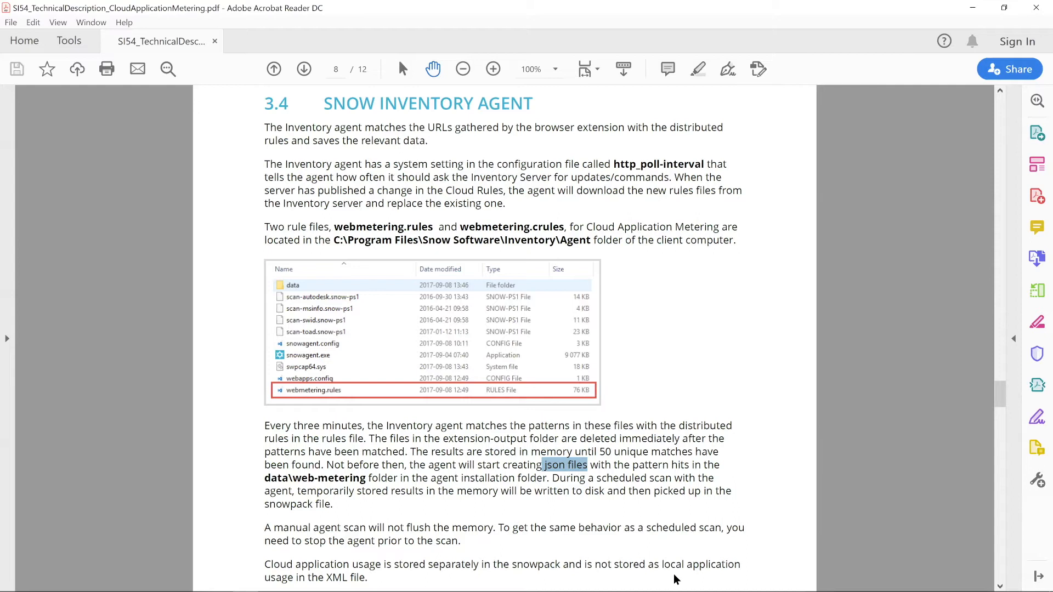
mouse_move(652, 28)
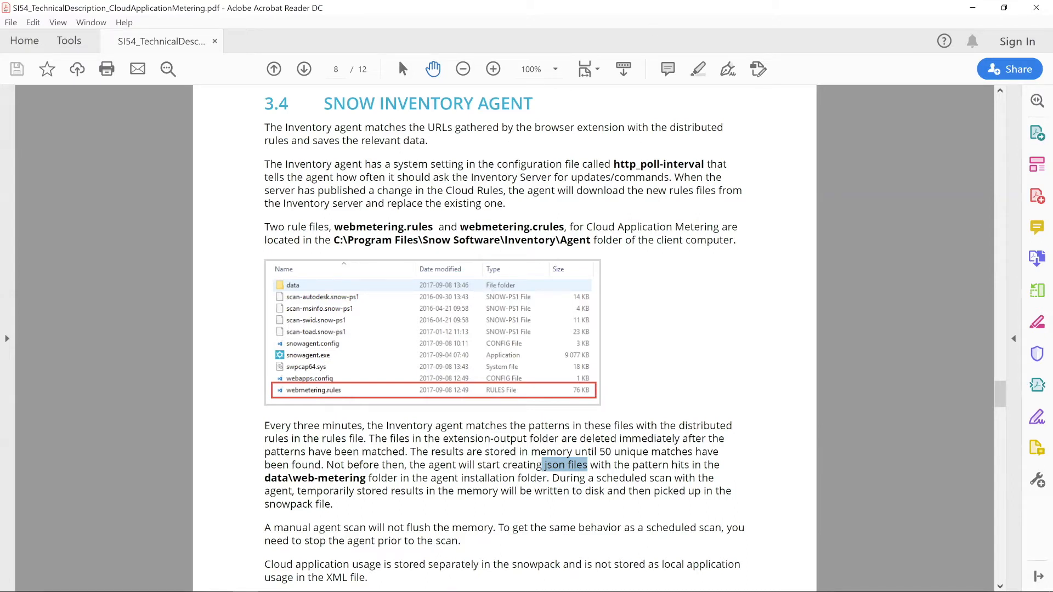
mouse_move(447, 231)
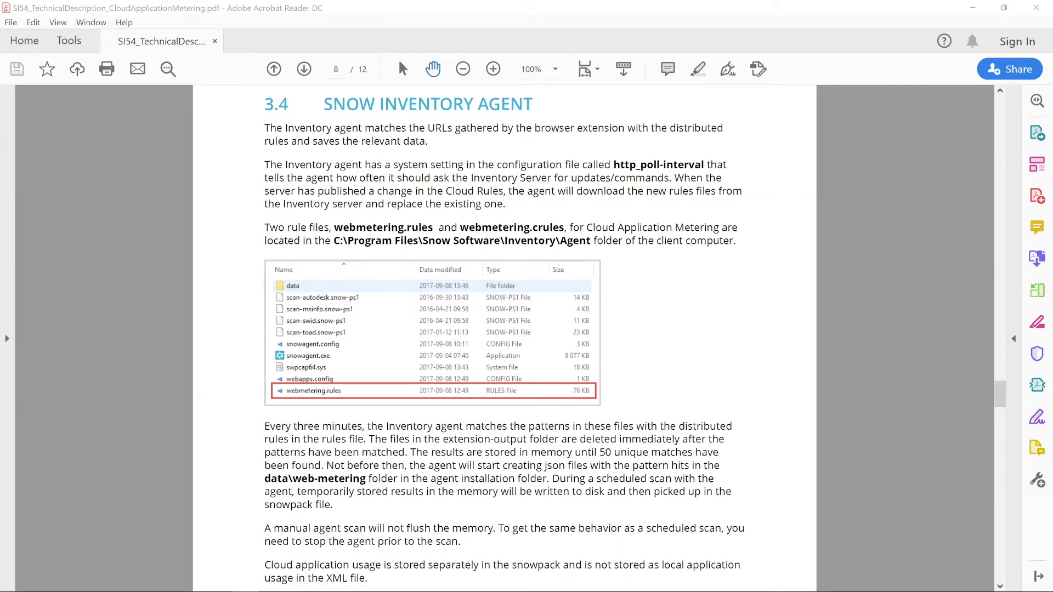
mouse_move(679, 399)
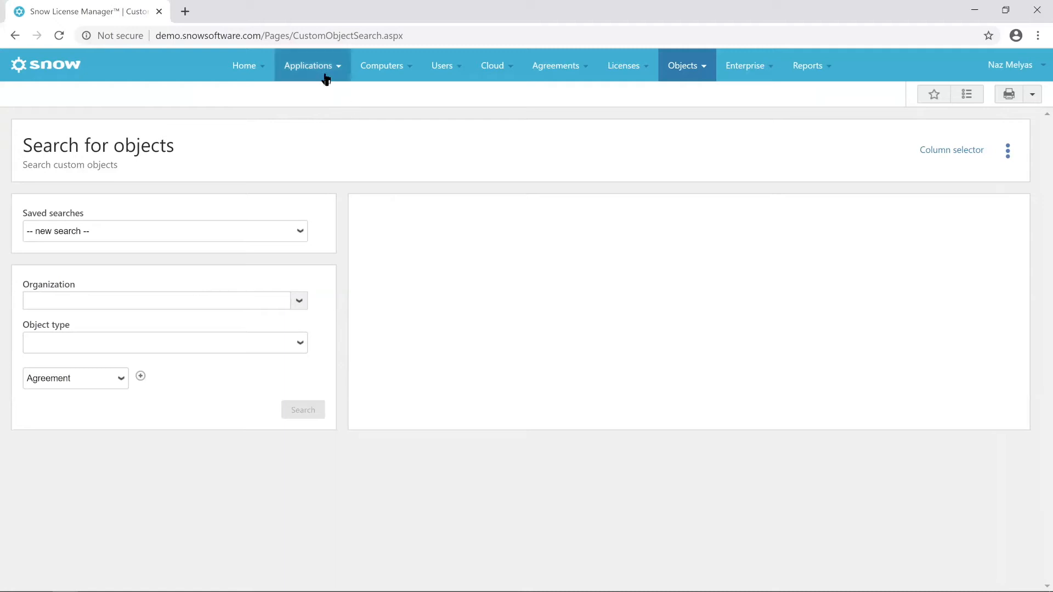
left_click(312, 66)
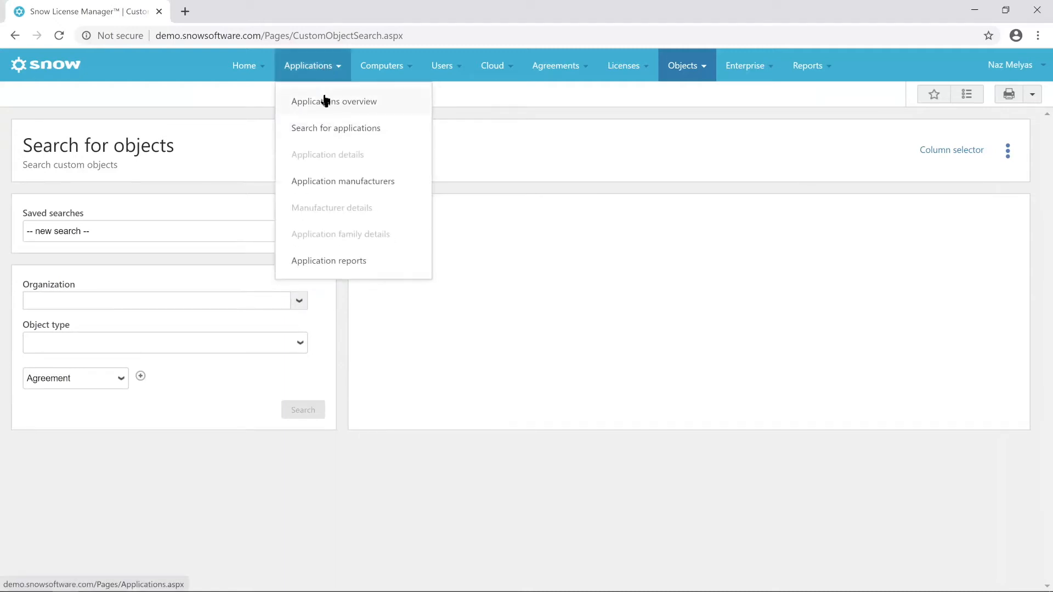
left_click(335, 128)
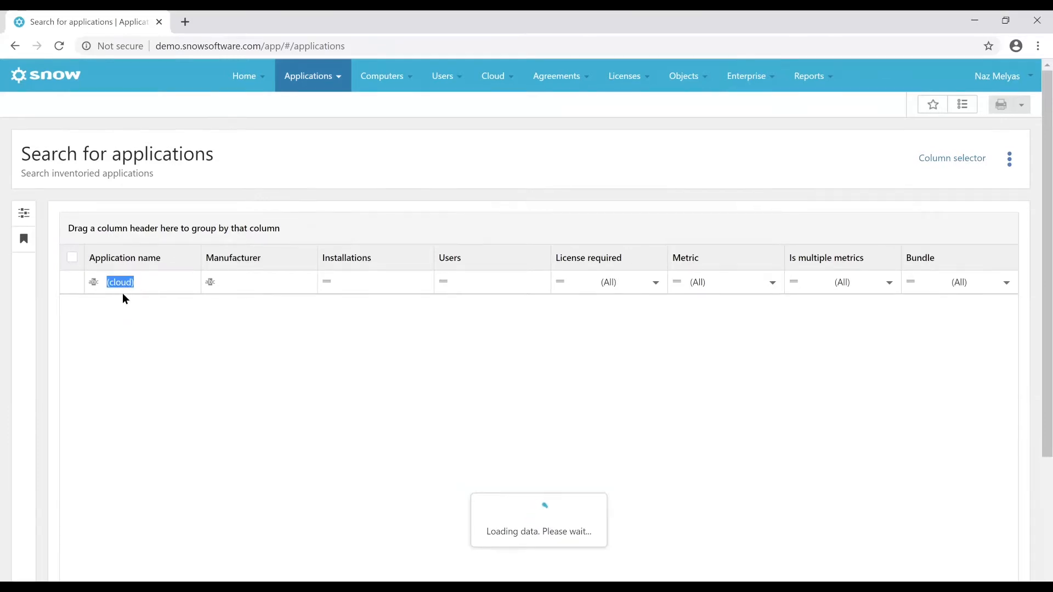
key("Enter")
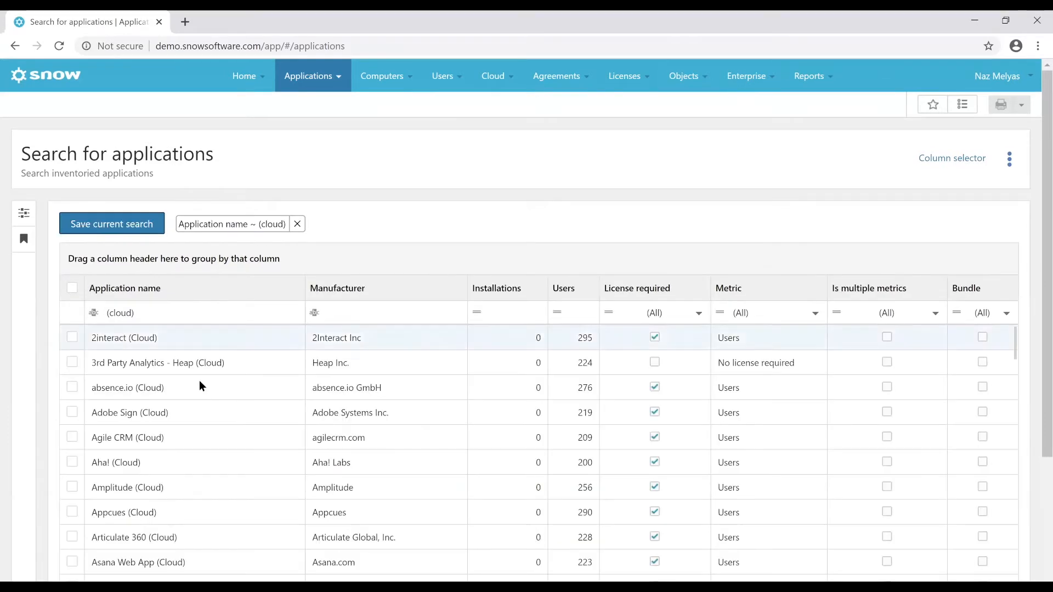
Browse the cloud application results down to Workday (Cloud).
scroll("down", 3)
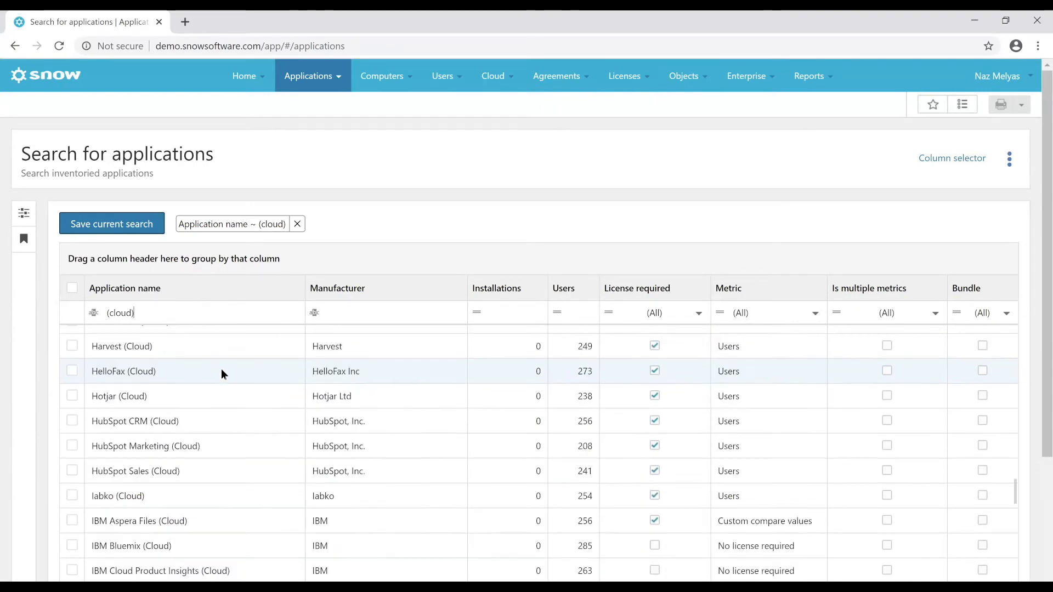
scroll("down", 3)
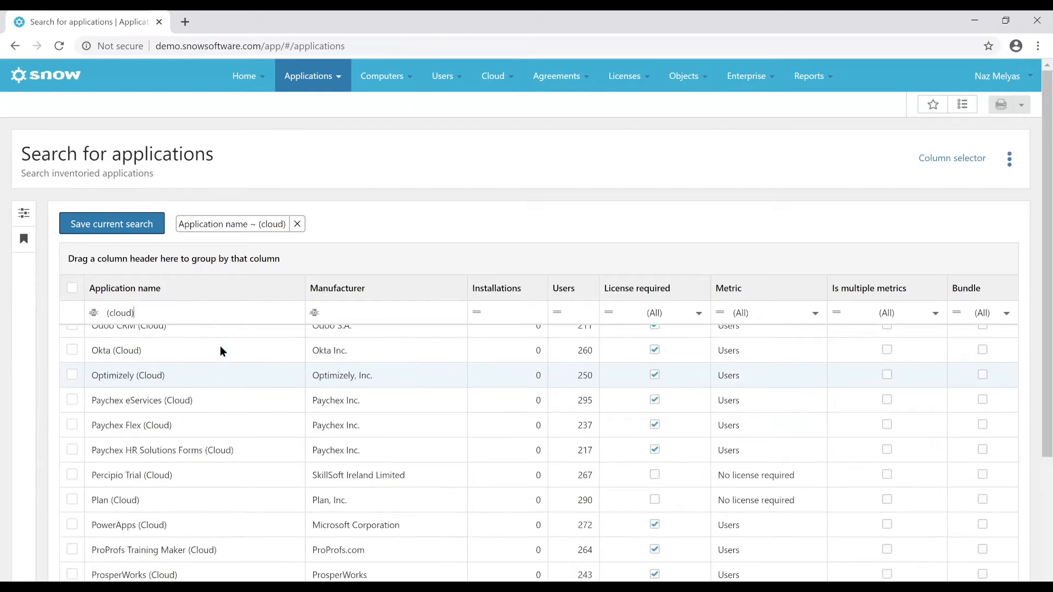
double_click(121, 313)
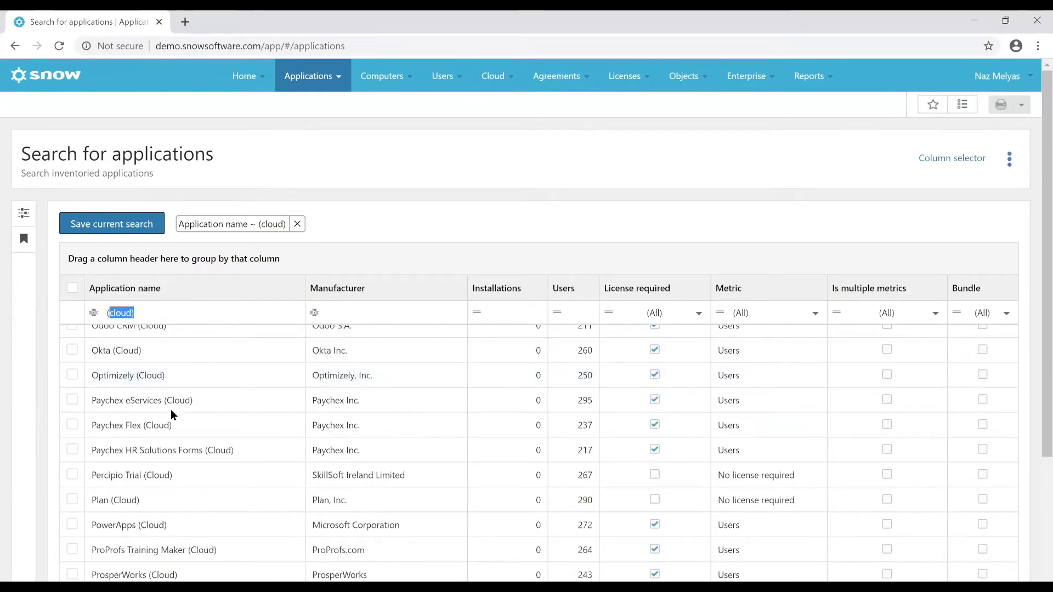
scroll("down", 3)
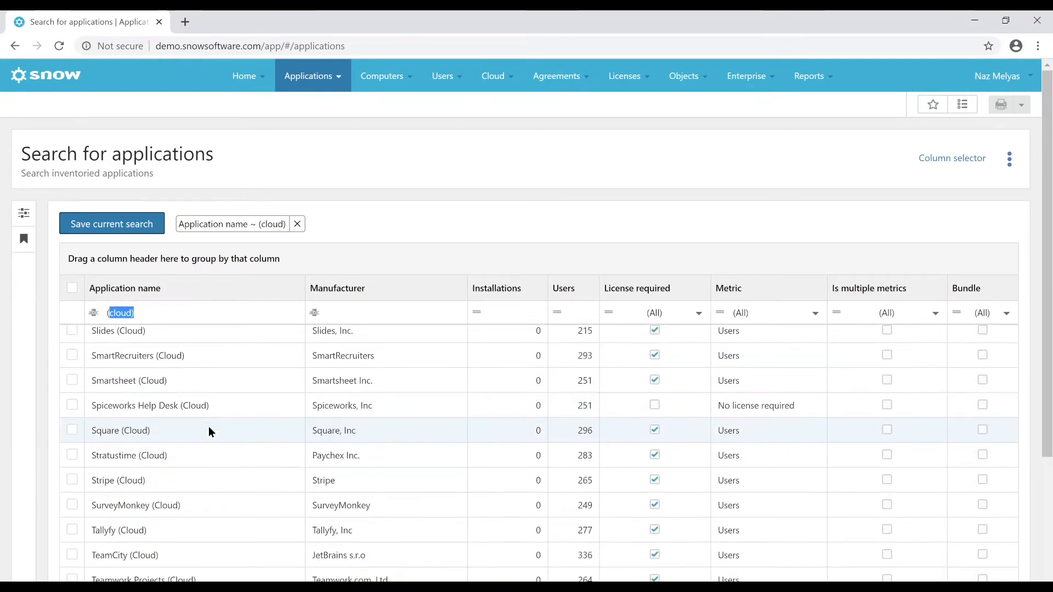
scroll("down", 3)
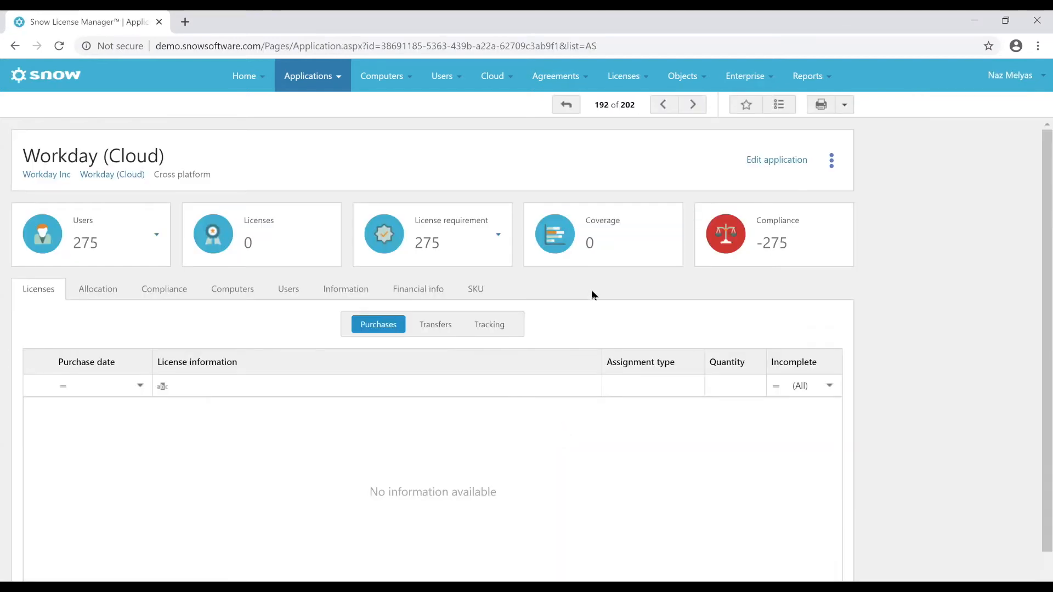
List the users of Workday (Cloud) with their last-used dates.
left_click(288, 290)
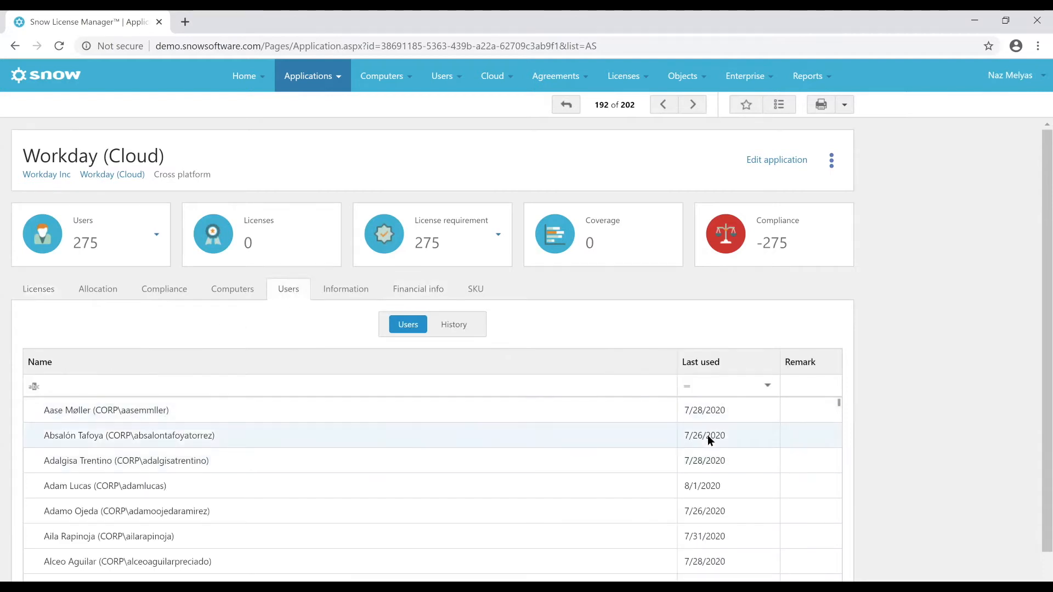
scroll("down", 3)
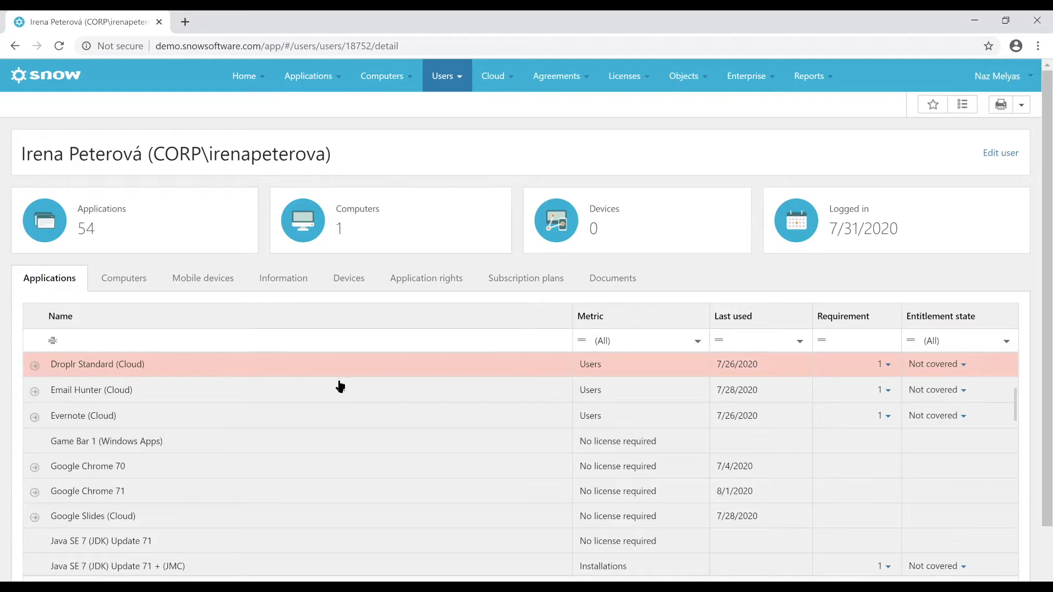
Expand Droplr Standard (Cloud) usage: last used 7/26/2020, 243 runs, 4:20:42 total.
left_click(34, 365)
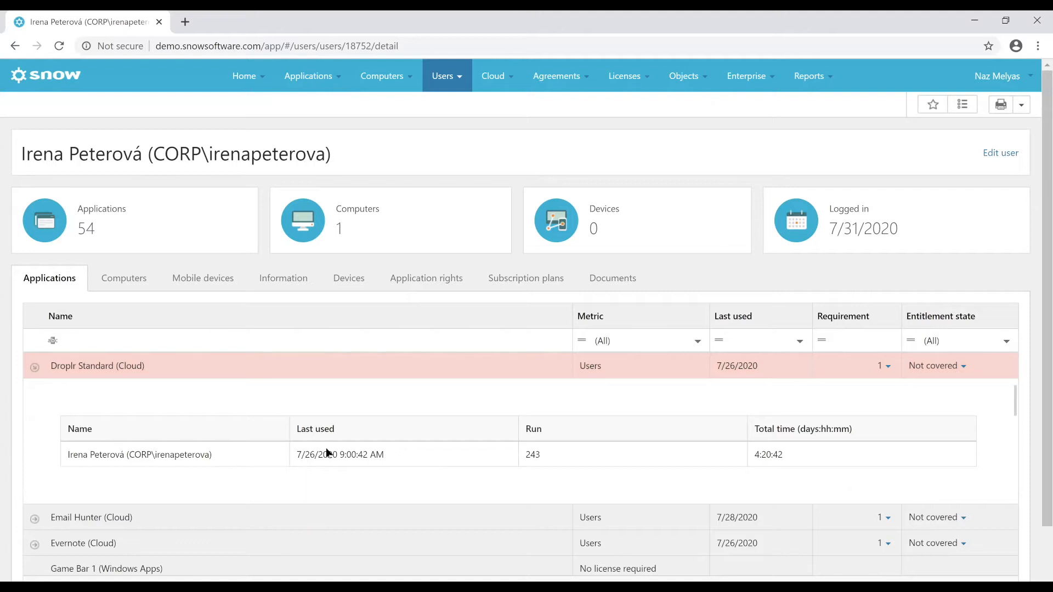
mouse_move(397, 461)
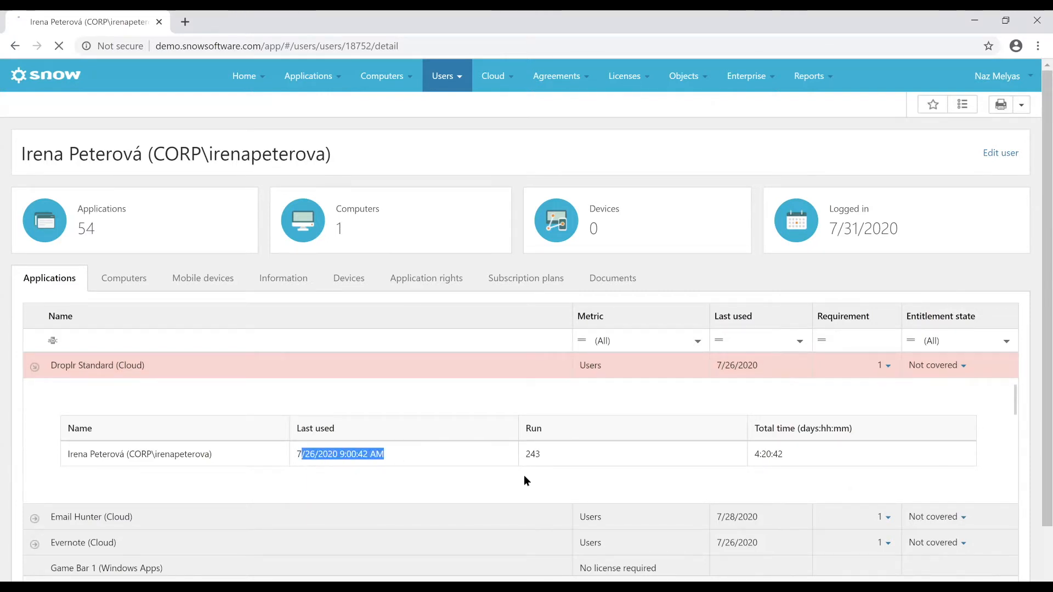
left_click(97, 365)
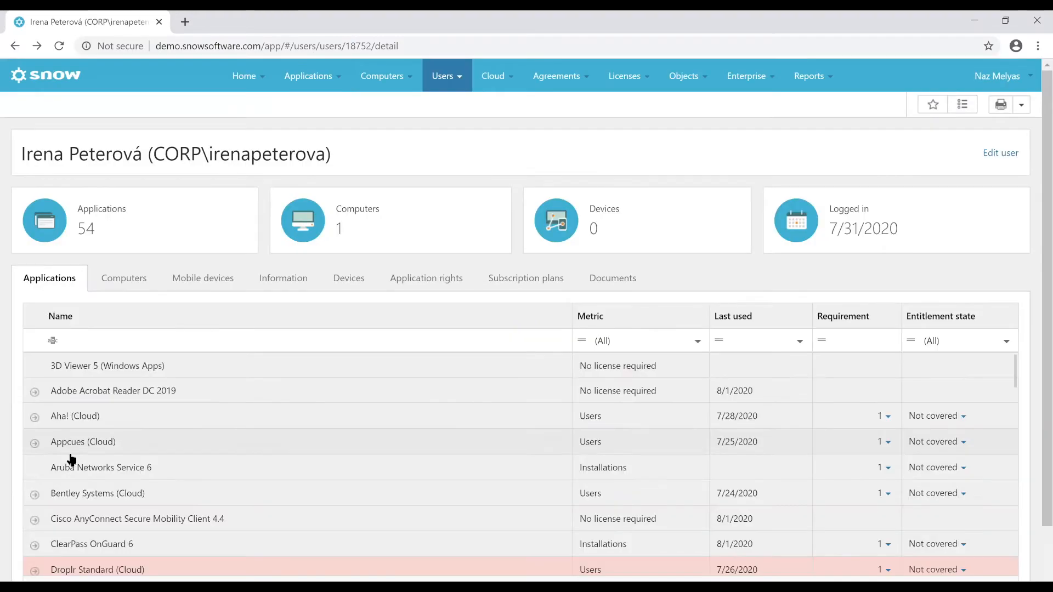
scroll("down", 3)
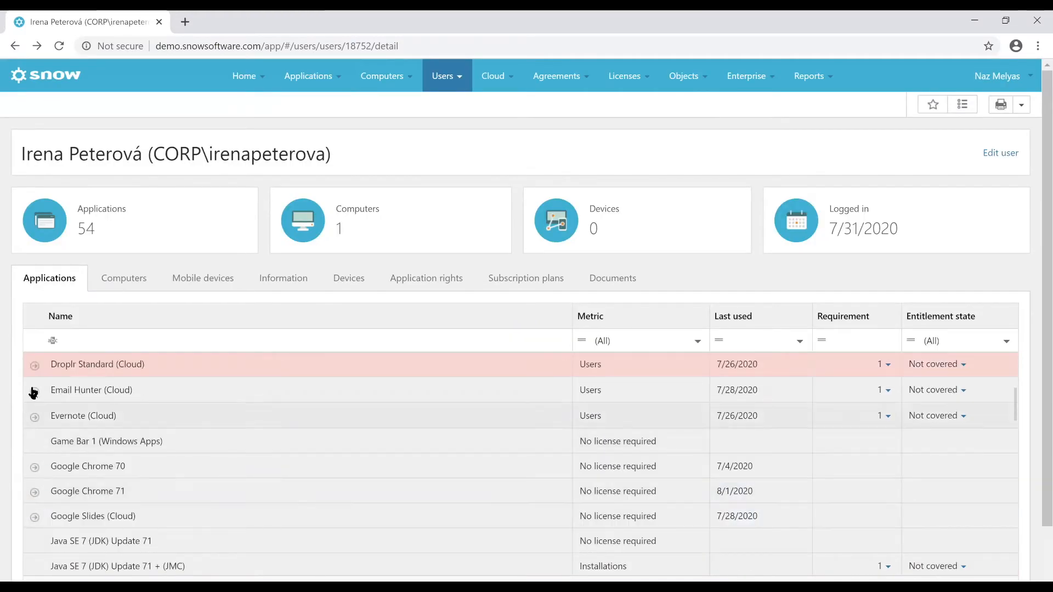
left_click(34, 365)
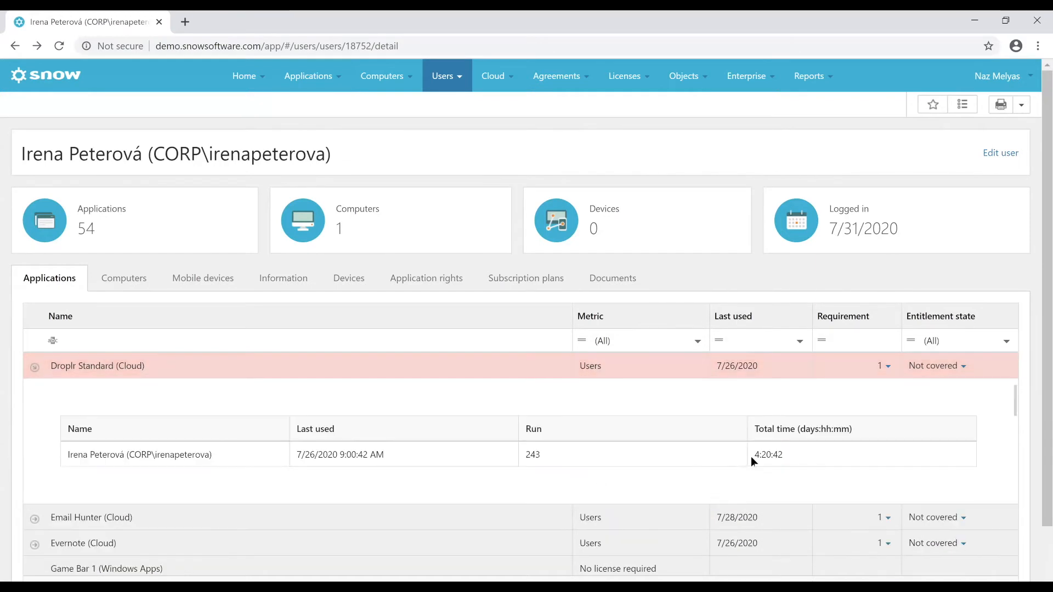
mouse_move(757, 463)
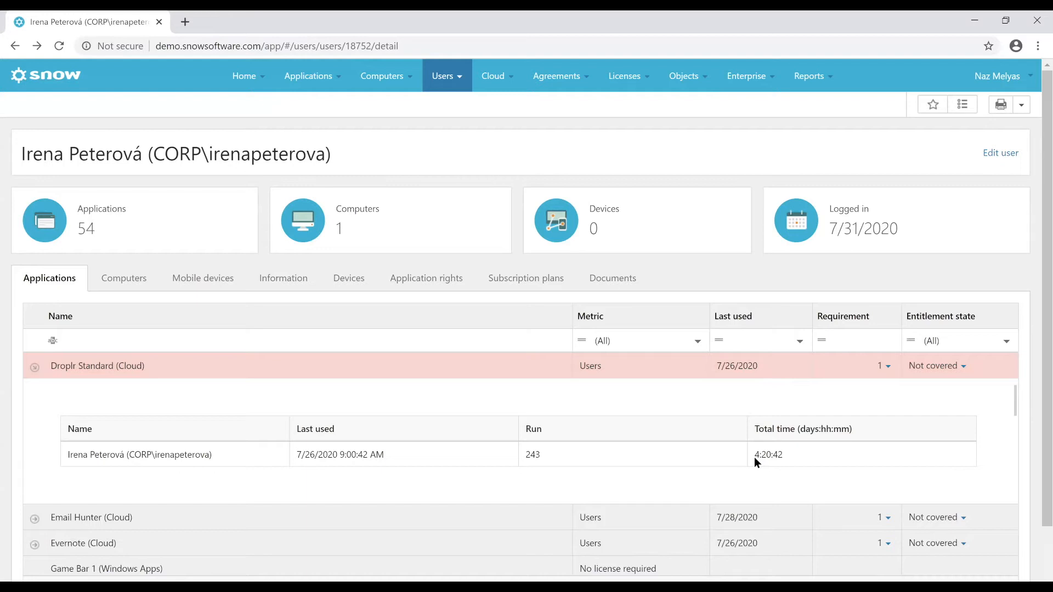
mouse_move(760, 477)
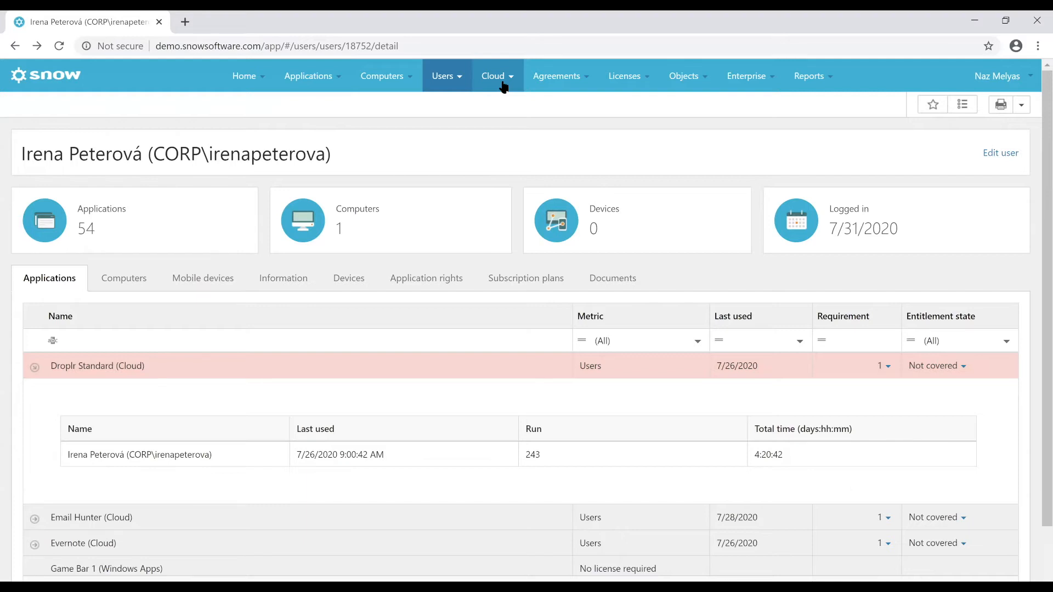
Show the Adobe Creative Cloud overview with 2180 total and 1560 used licenses.
left_click(494, 75)
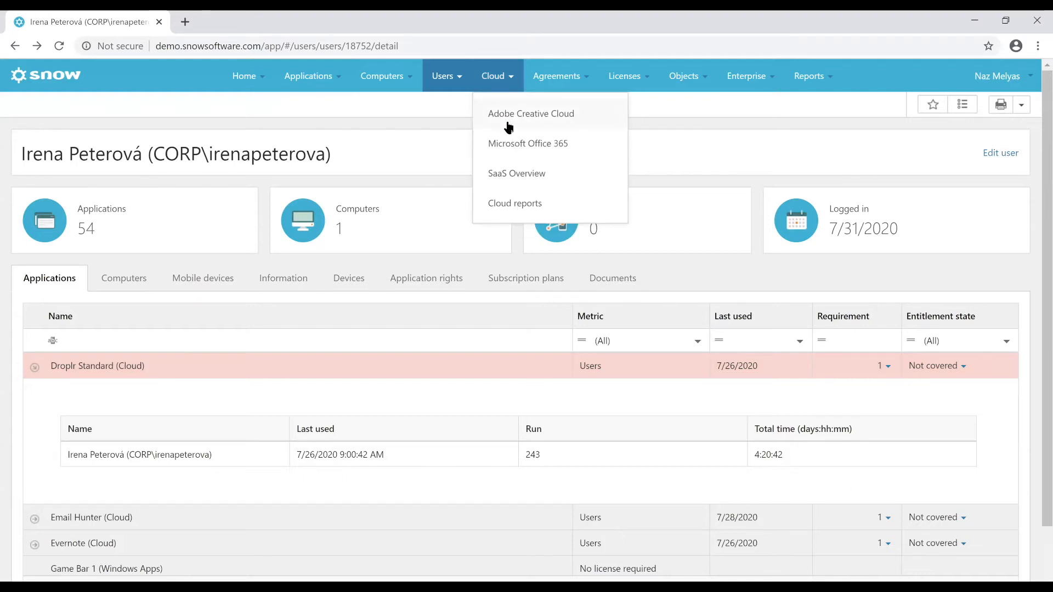
mouse_move(511, 122)
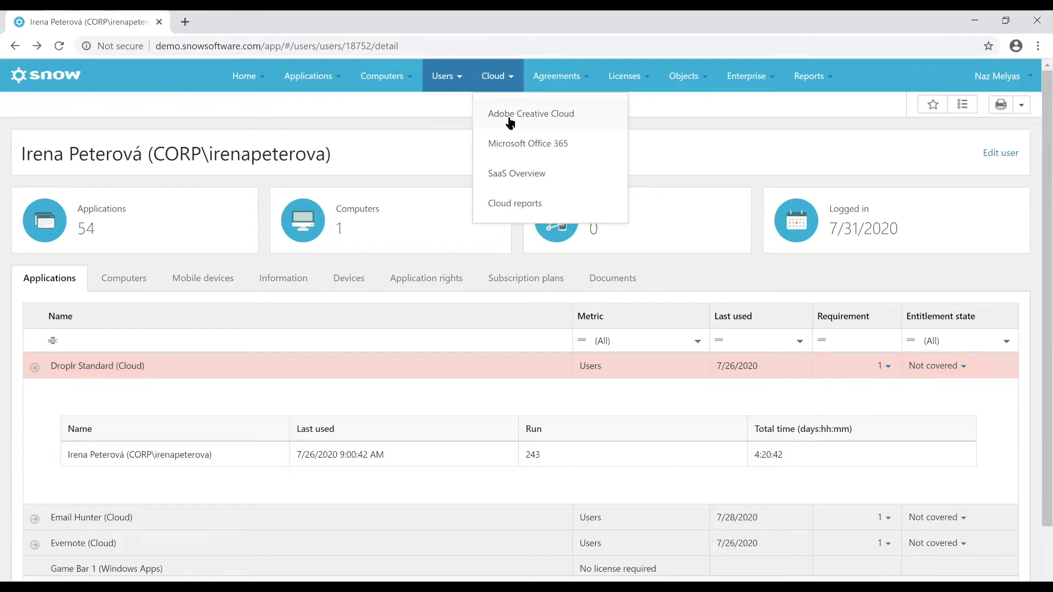
left_click(531, 113)
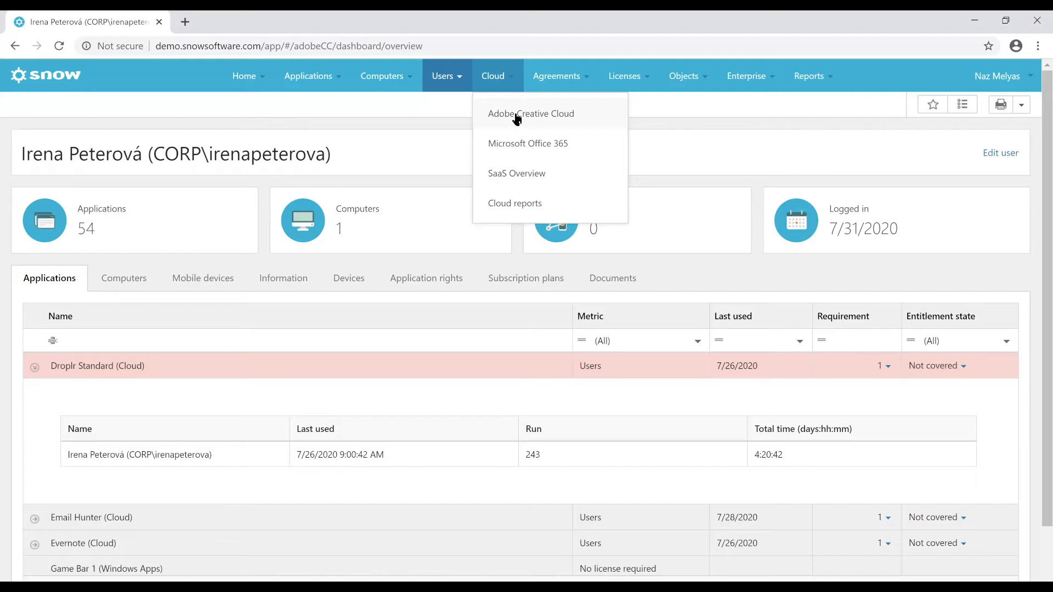
left_click(531, 113)
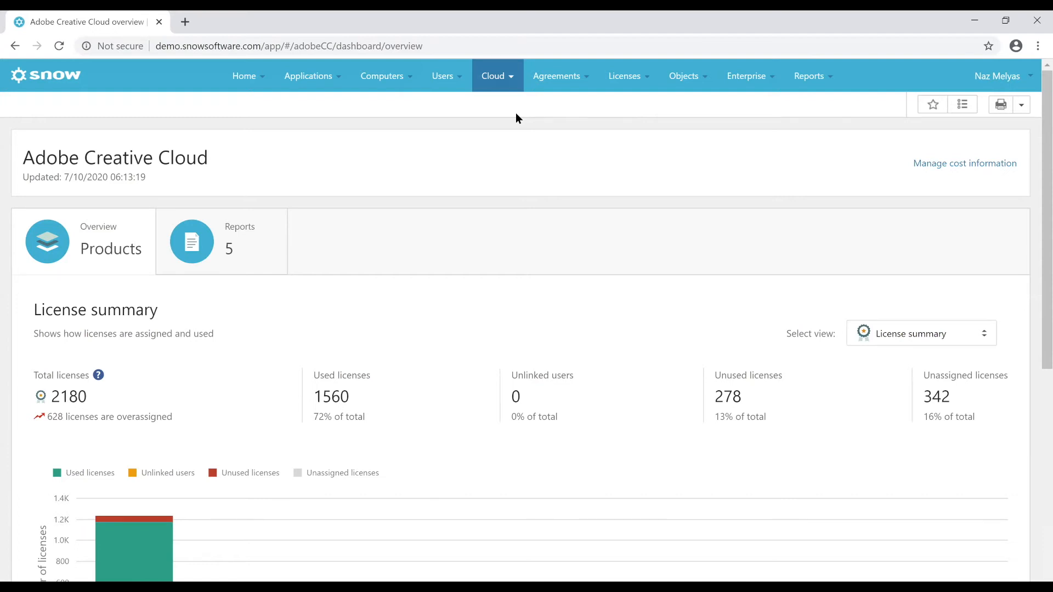
mouse_move(886, 132)
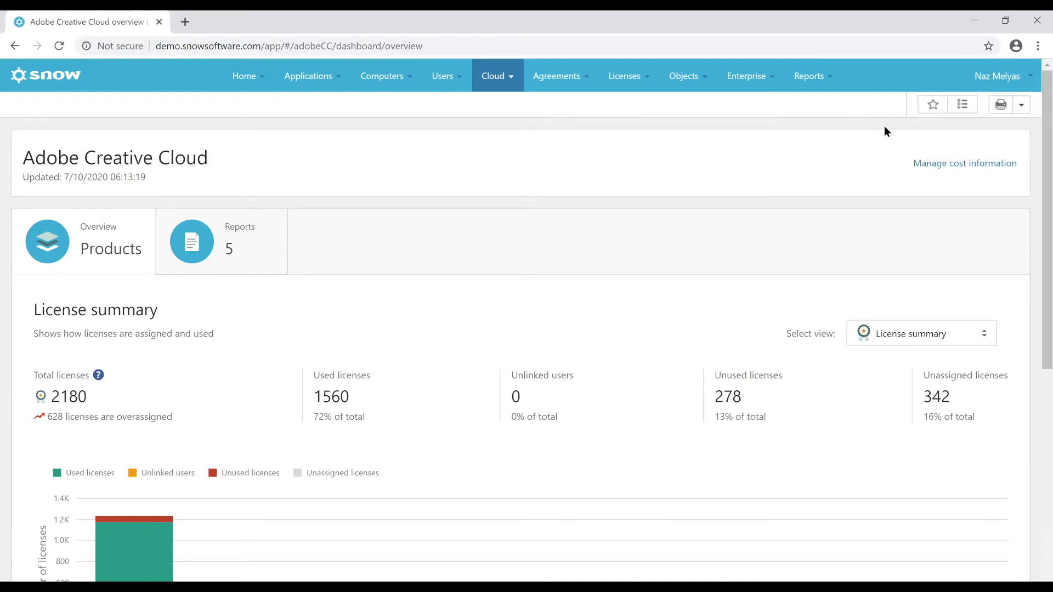
mouse_move(510, 222)
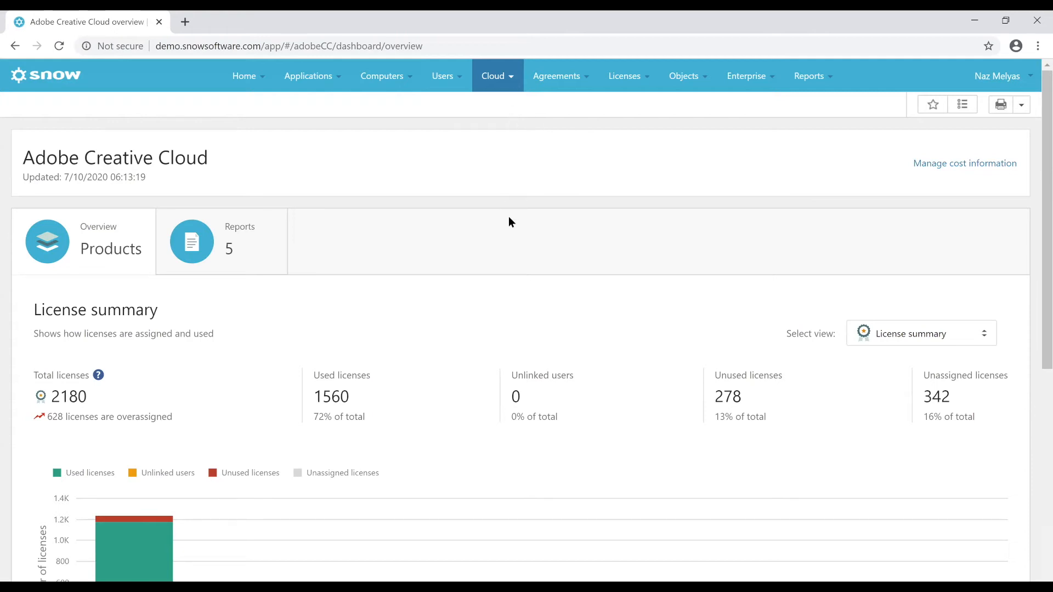
mouse_move(586, 281)
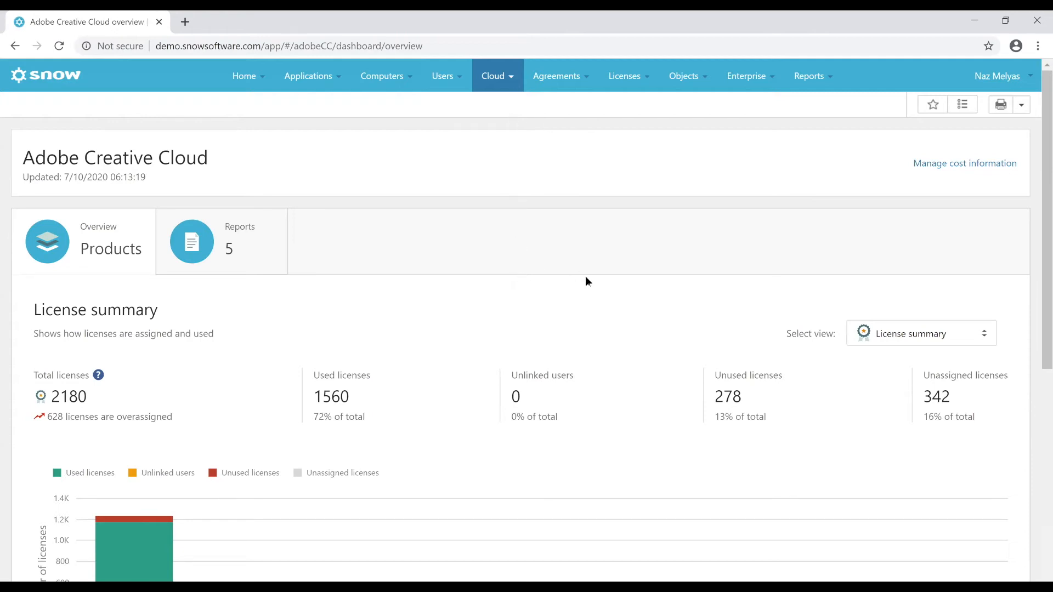
Move on to the Microsoft Office 365 subscription overview from the Cloud menu.
left_click(921, 334)
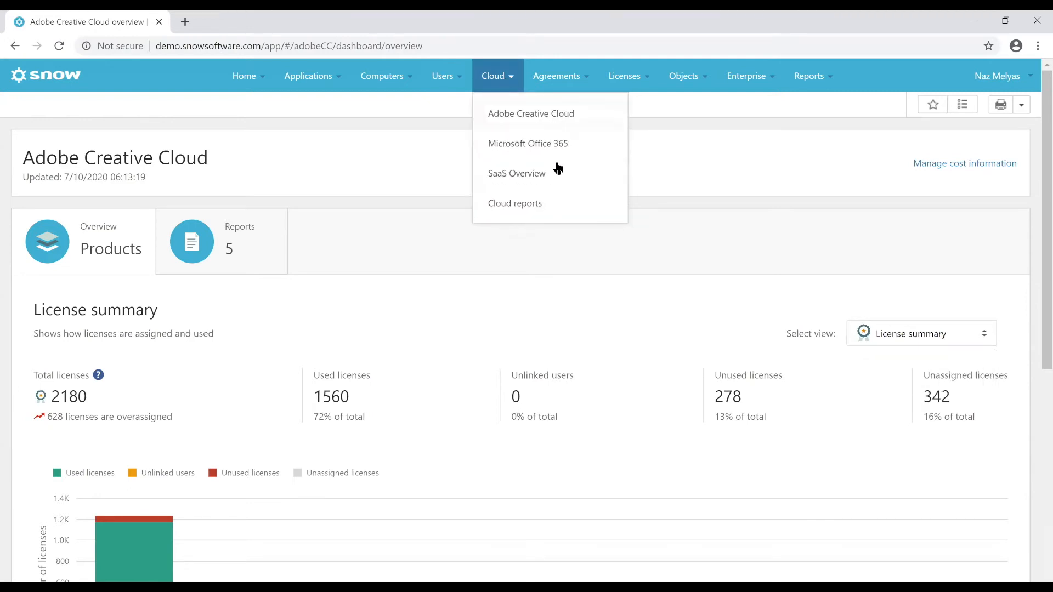
left_click(527, 143)
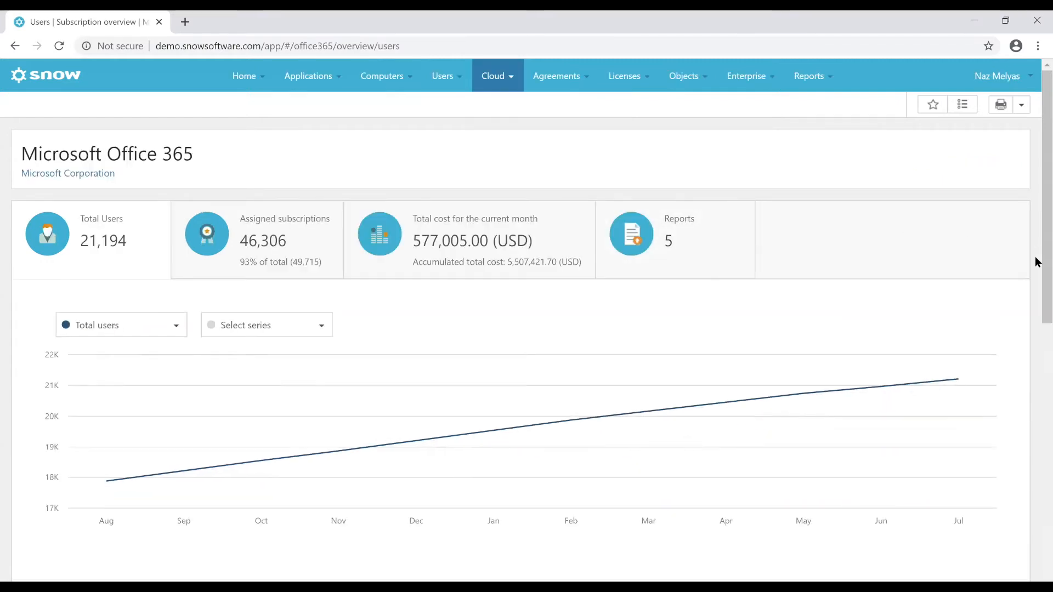
Show Microsoft Office 365 E3 details: 12,962 users, highlighting 113 inactive over a year.
scroll("down", 3)
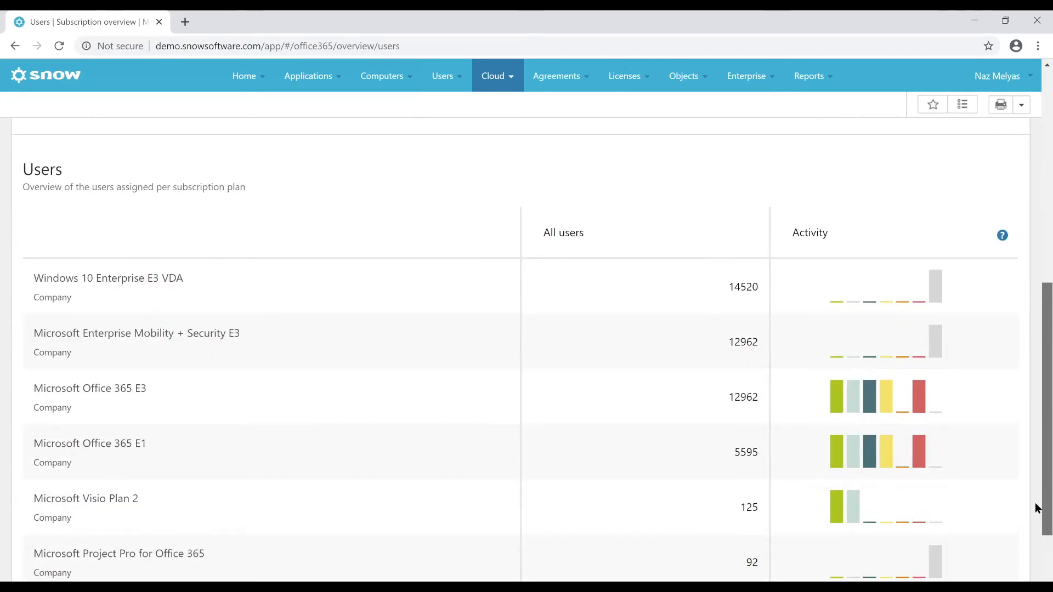
scroll("down", 3)
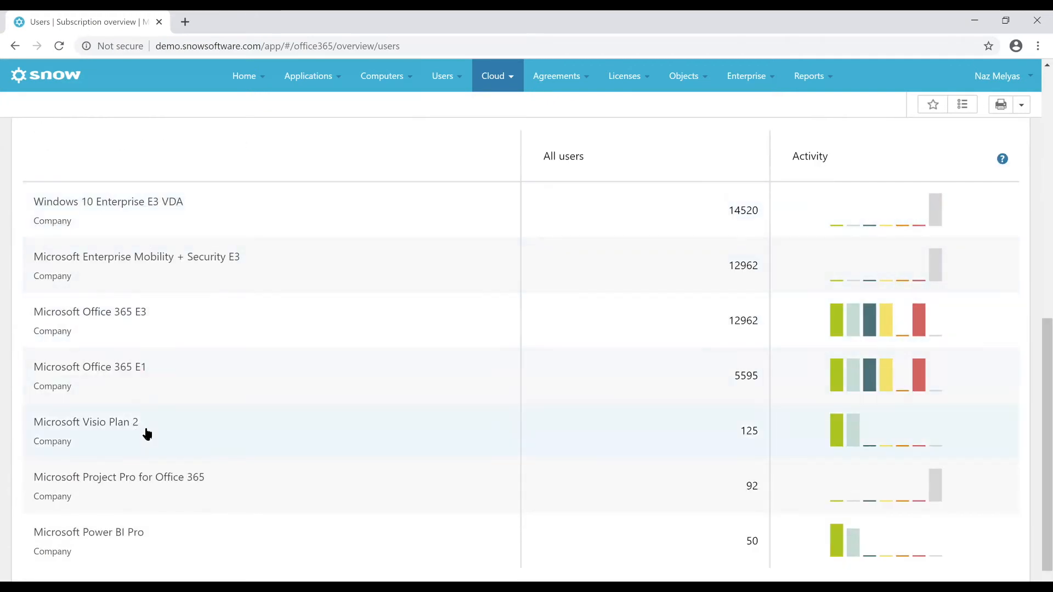
mouse_move(141, 427)
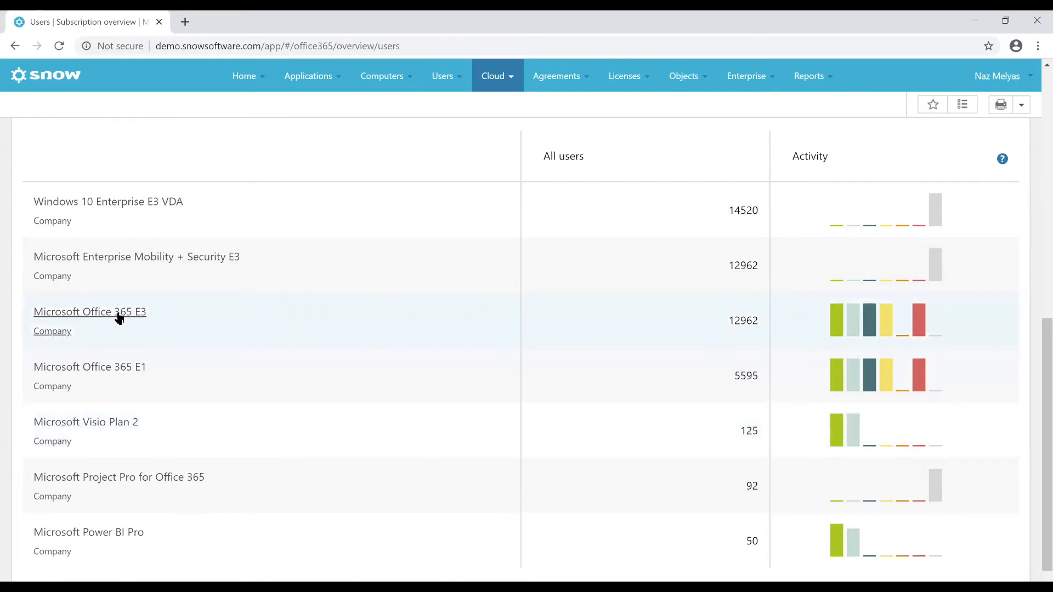
left_click(89, 312)
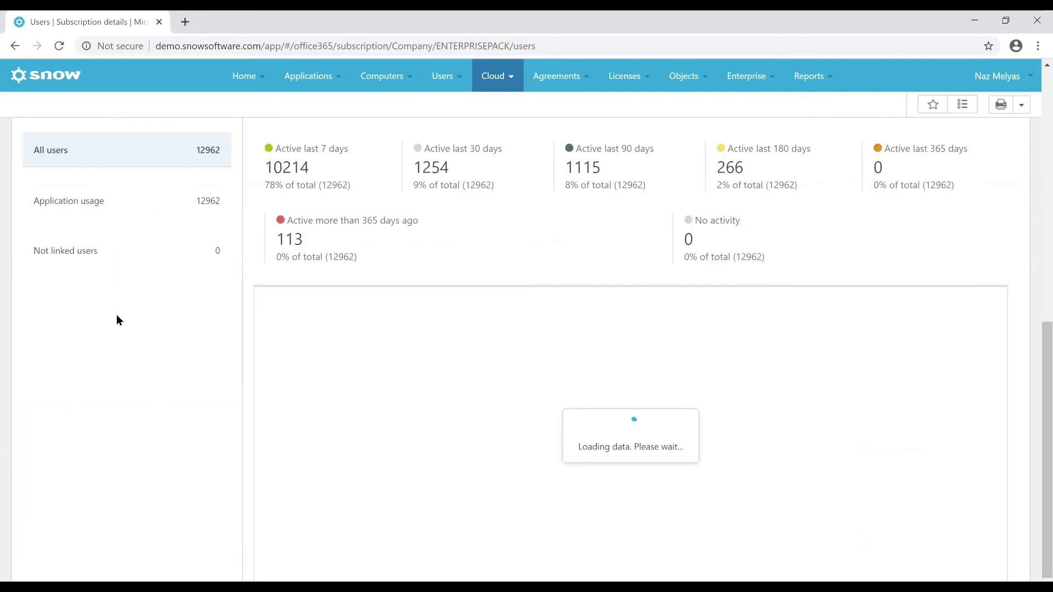
mouse_move(112, 407)
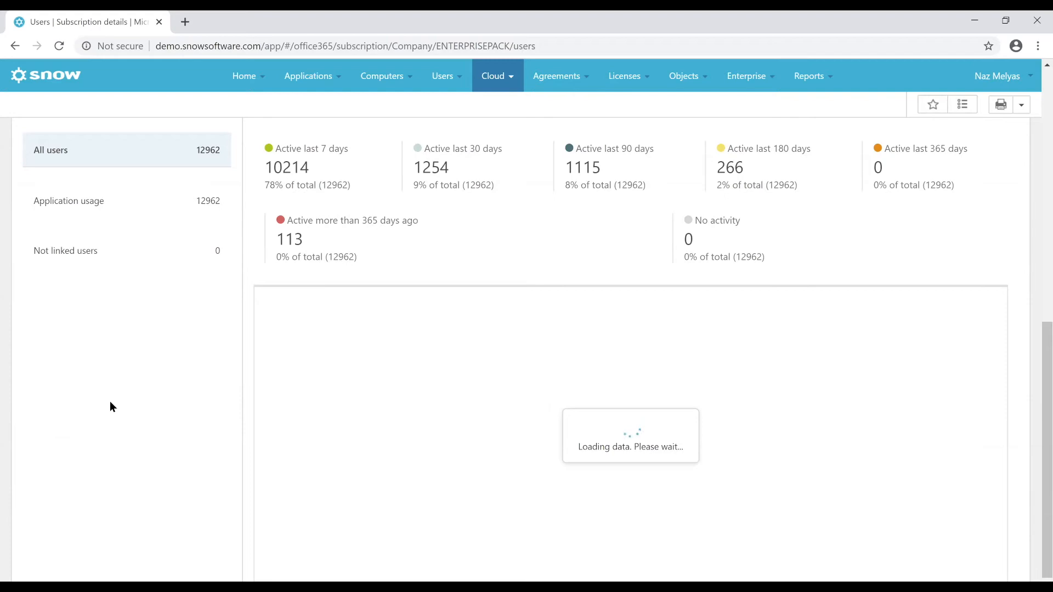
mouse_move(153, 428)
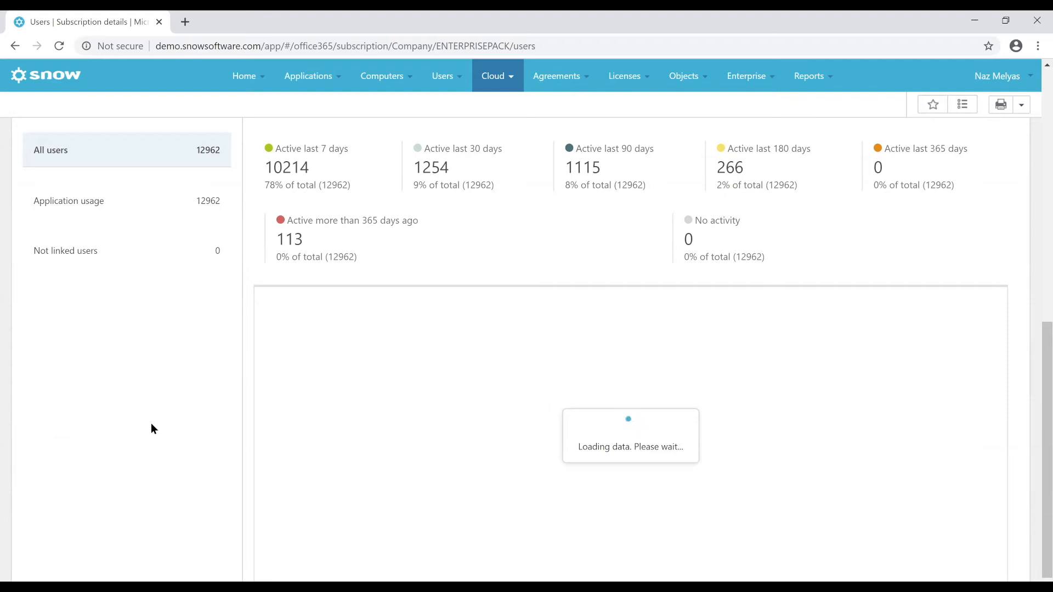
mouse_move(225, 292)
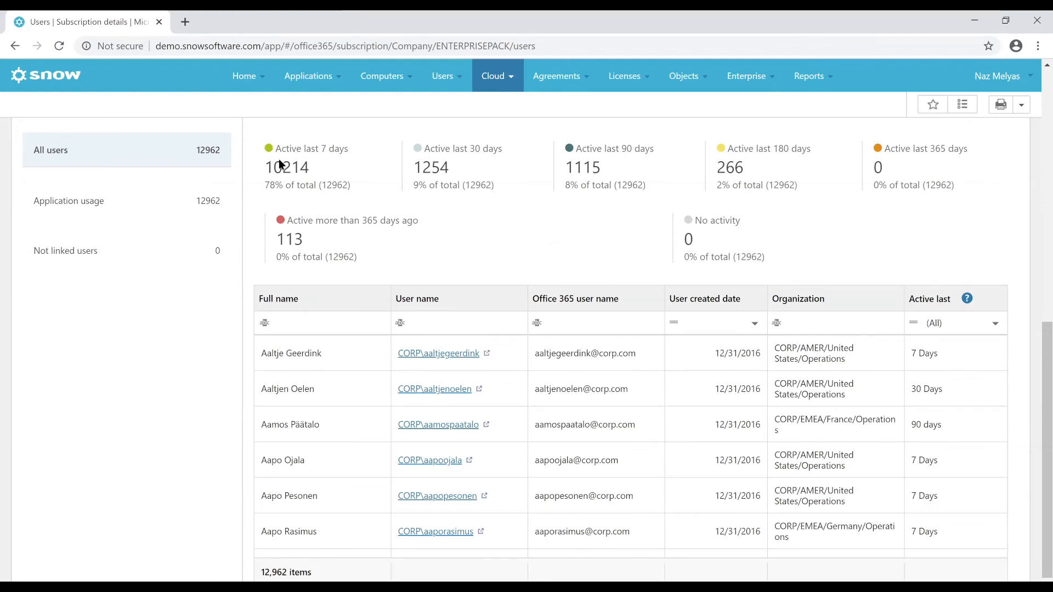
mouse_move(422, 163)
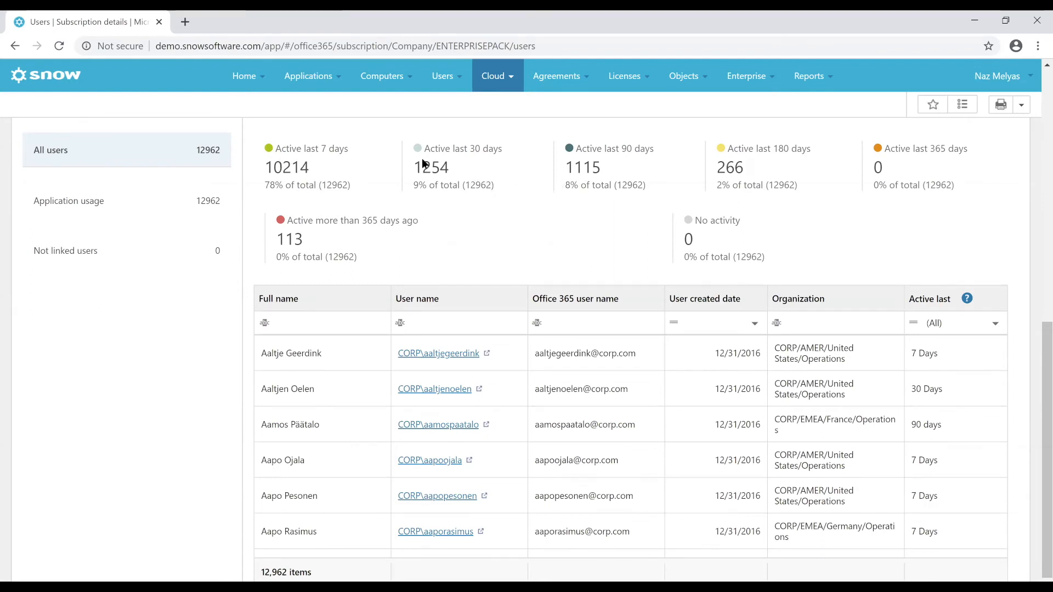
mouse_move(460, 198)
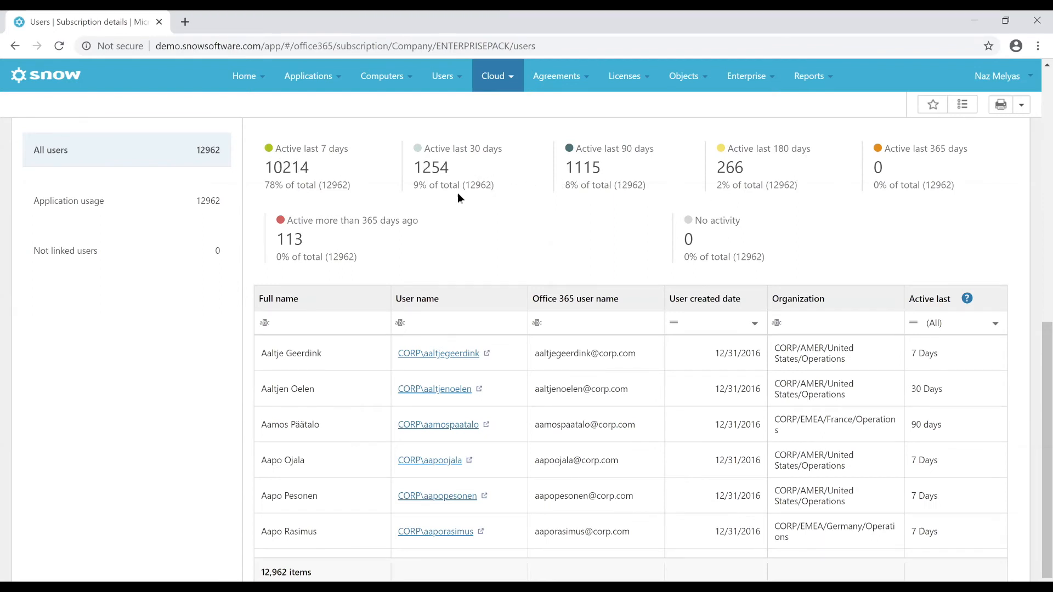
double_click(289, 239)
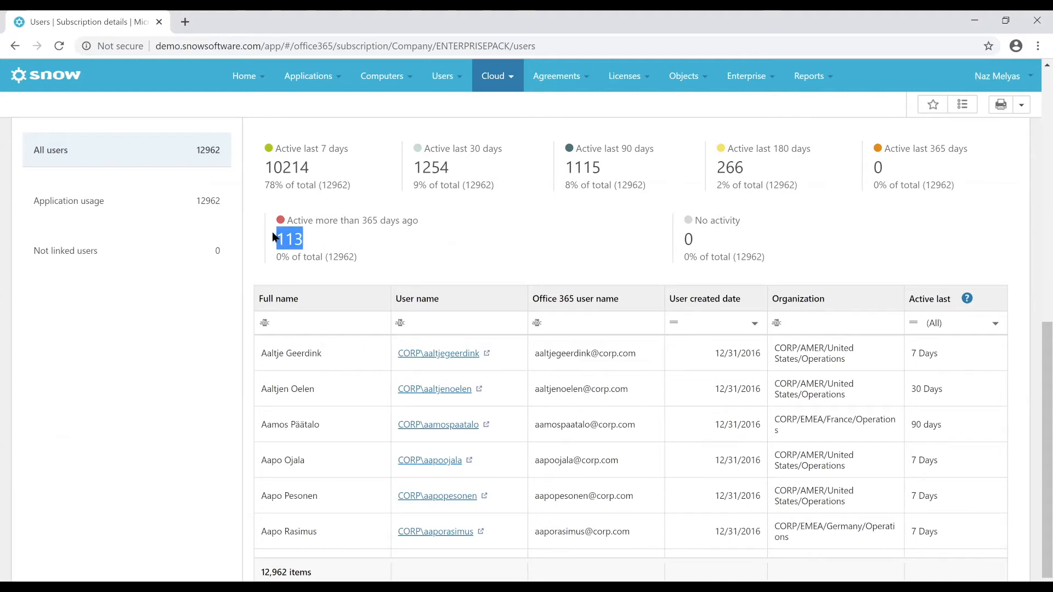
mouse_move(340, 215)
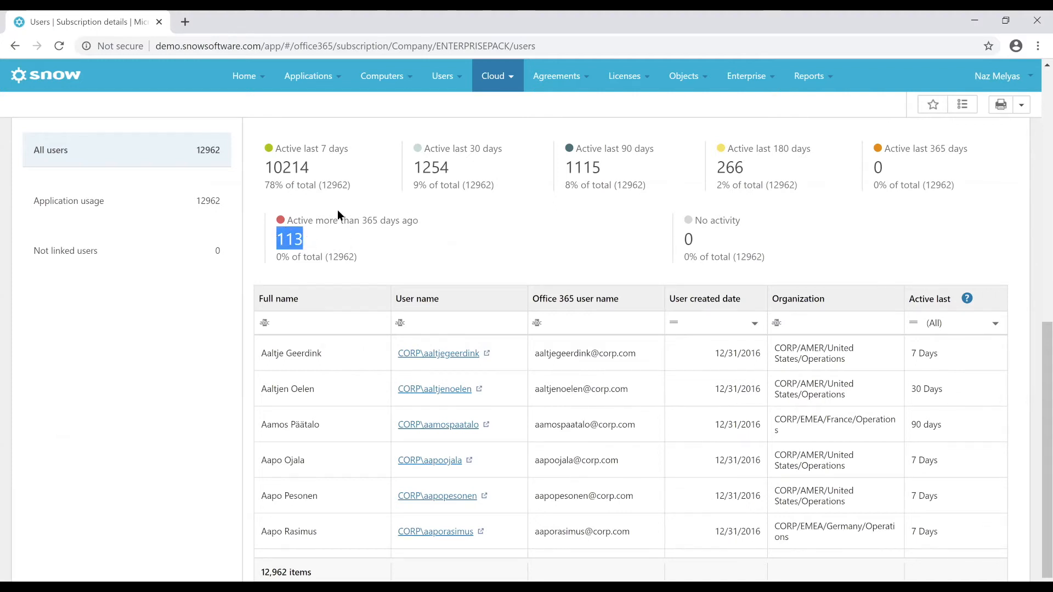
mouse_move(388, 249)
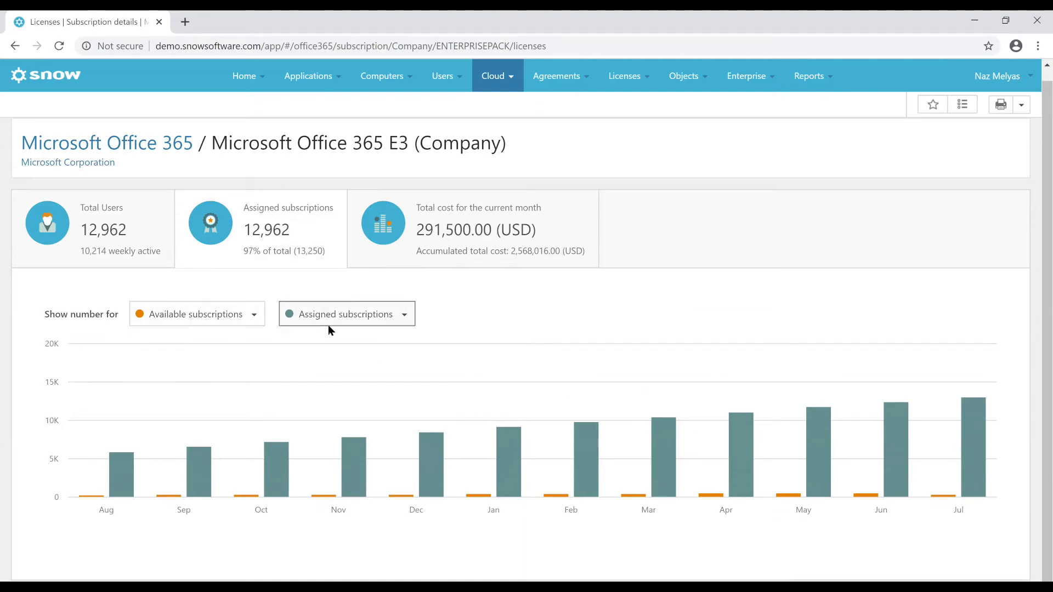
mouse_move(401, 327)
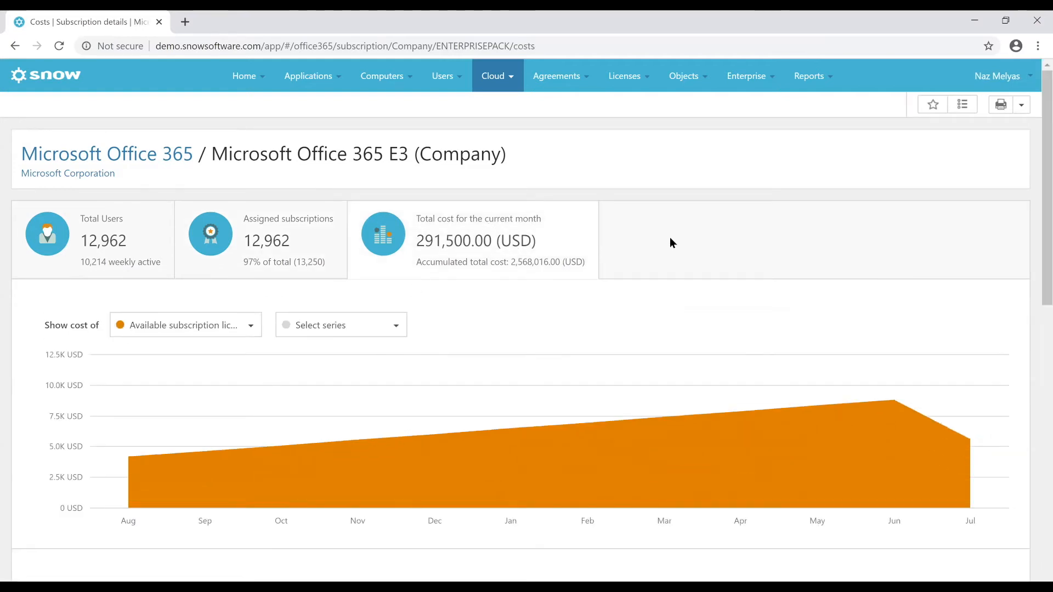
scroll("down", 3)
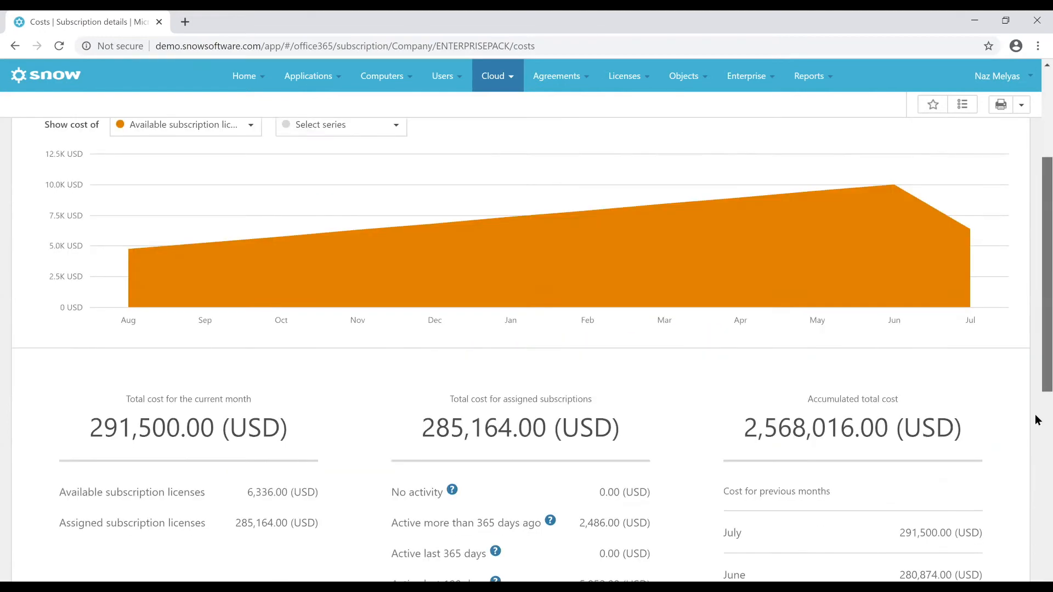
scroll("down", 3)
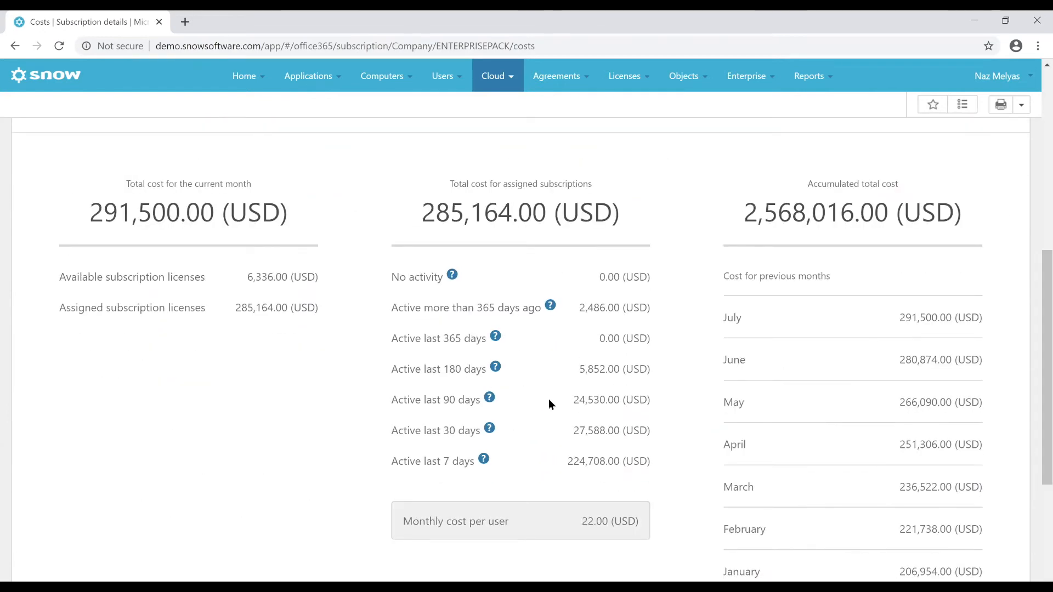
mouse_move(571, 306)
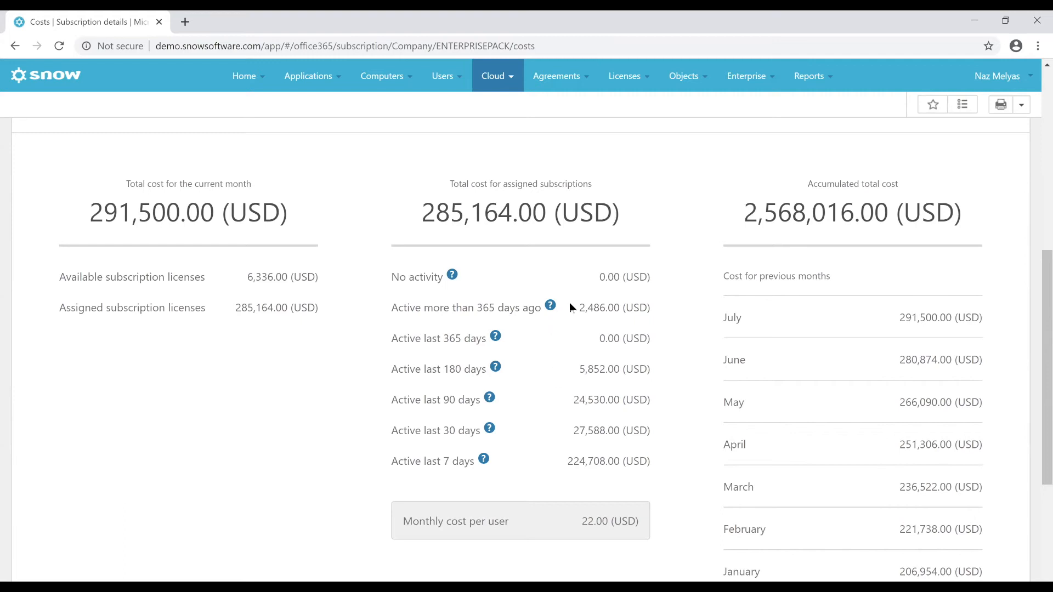
mouse_move(393, 312)
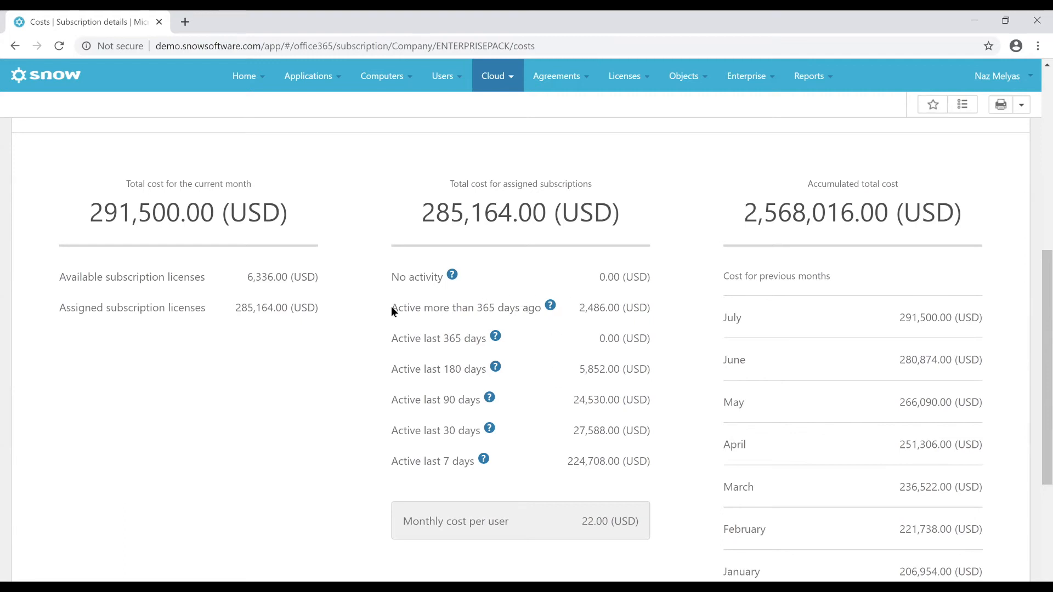
left_click_drag(392, 307, 650, 307)
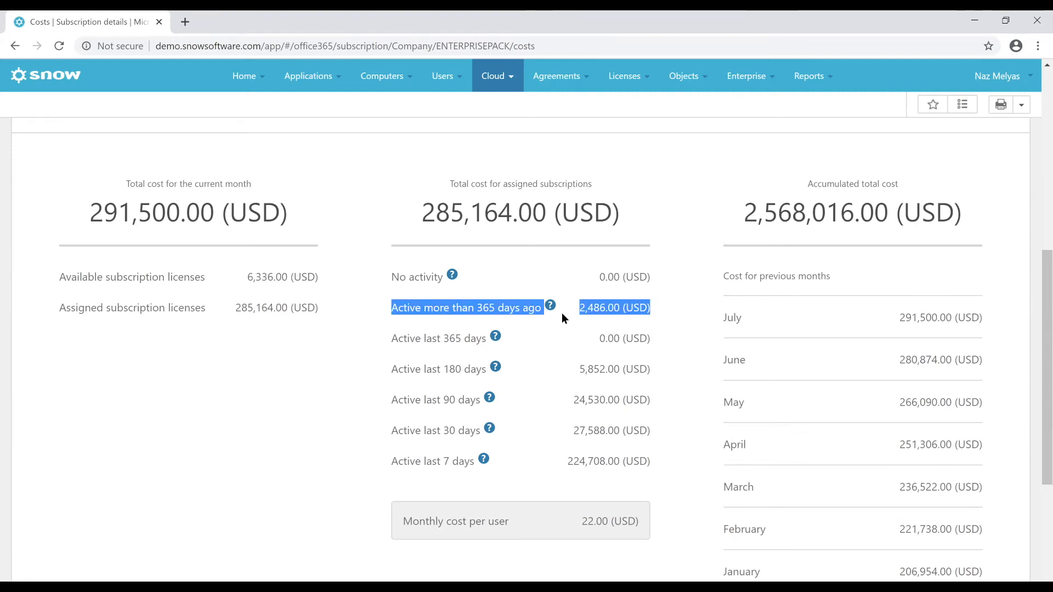
mouse_move(649, 311)
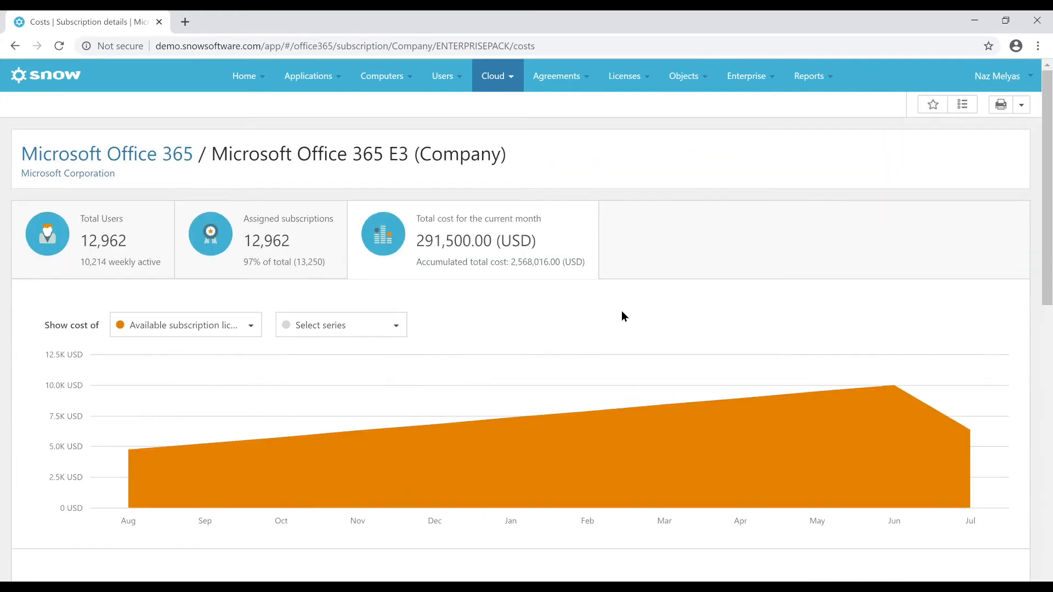
mouse_move(622, 326)
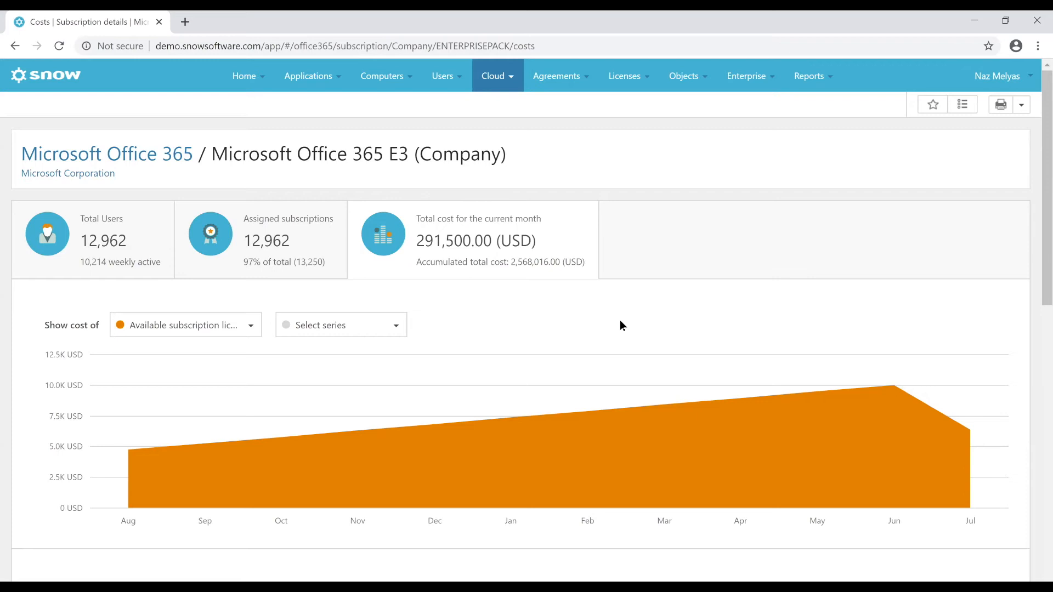
mouse_move(627, 128)
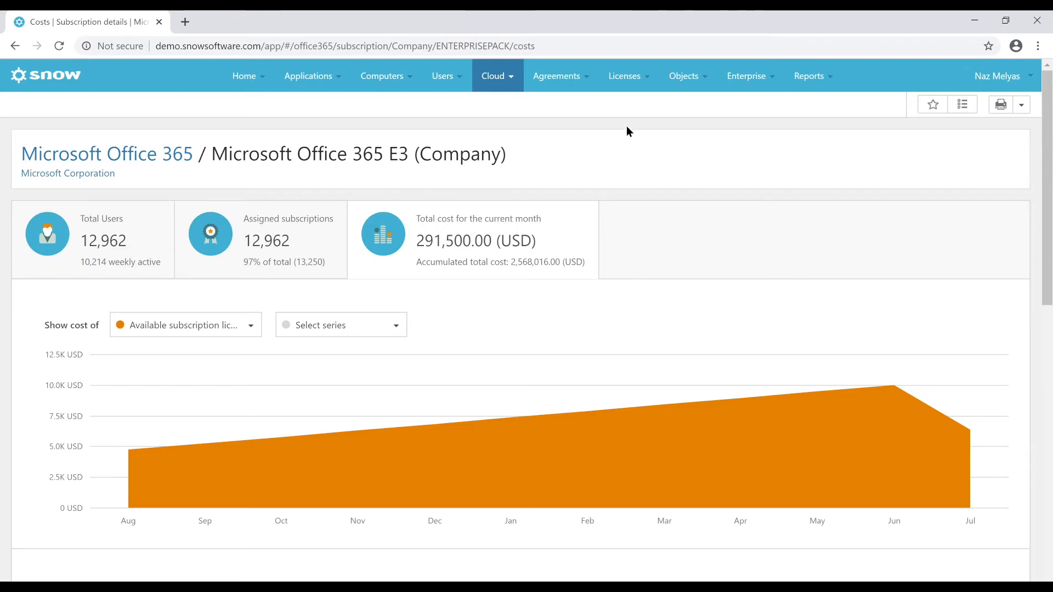
mouse_move(613, 50)
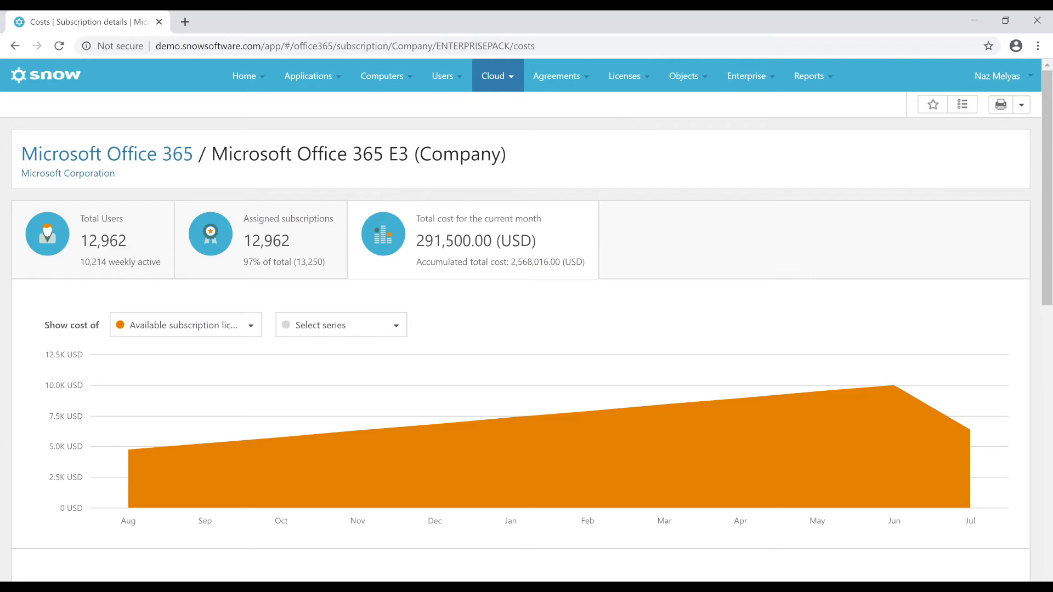
mouse_move(723, 83)
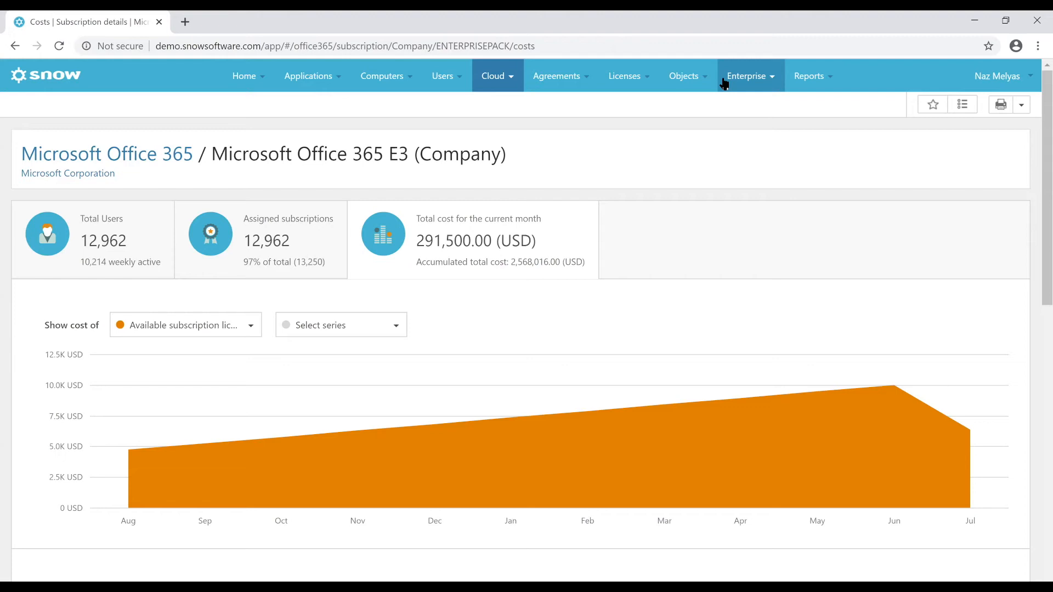
mouse_move(316, 90)
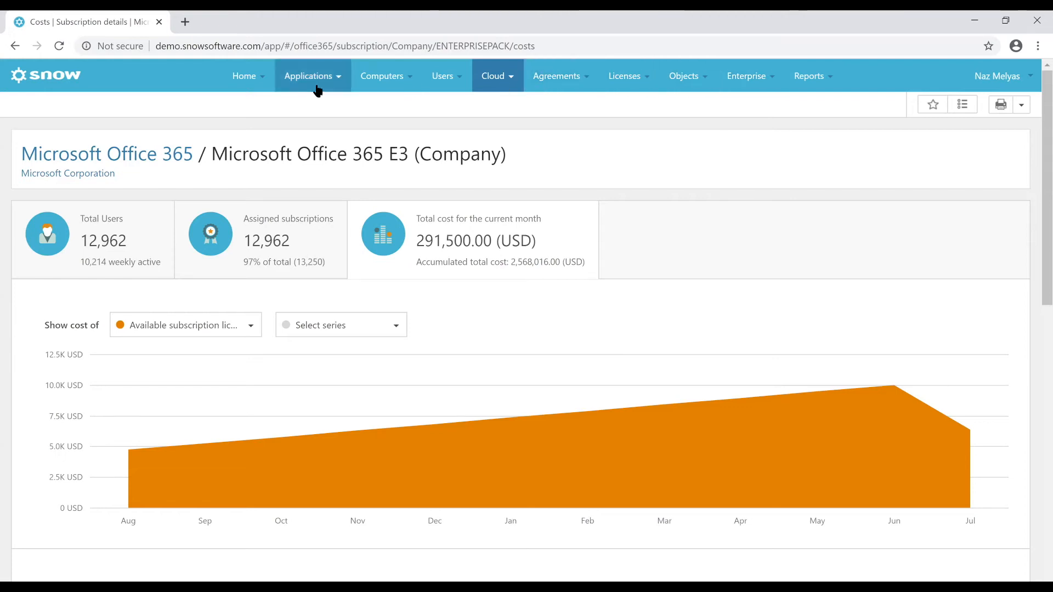
mouse_move(320, 86)
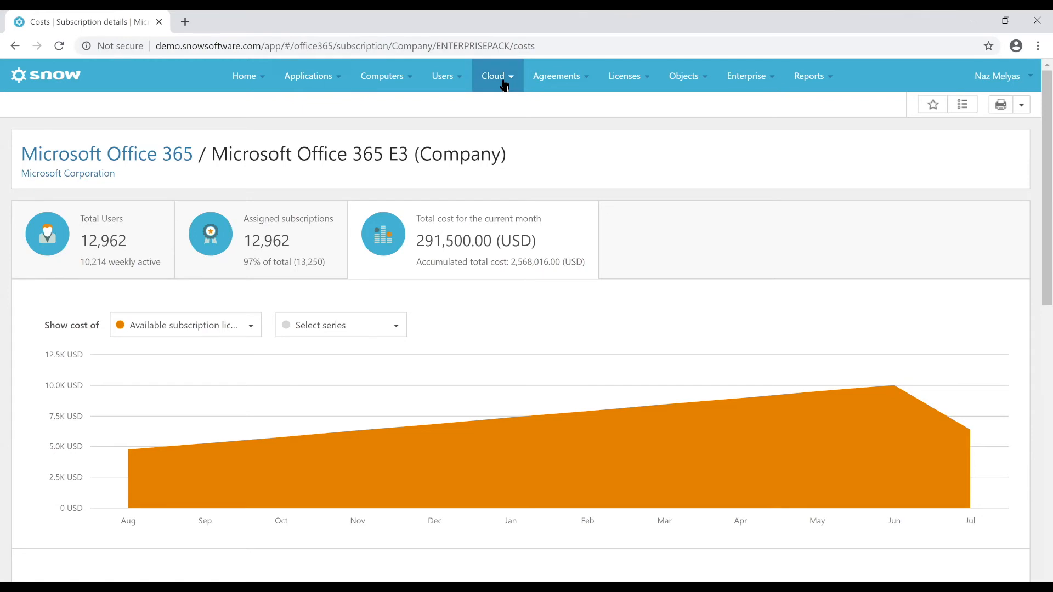
Show the SaaS overview: 4,484 user accounts, 160,428.40 USD monthly cost.
left_click(492, 76)
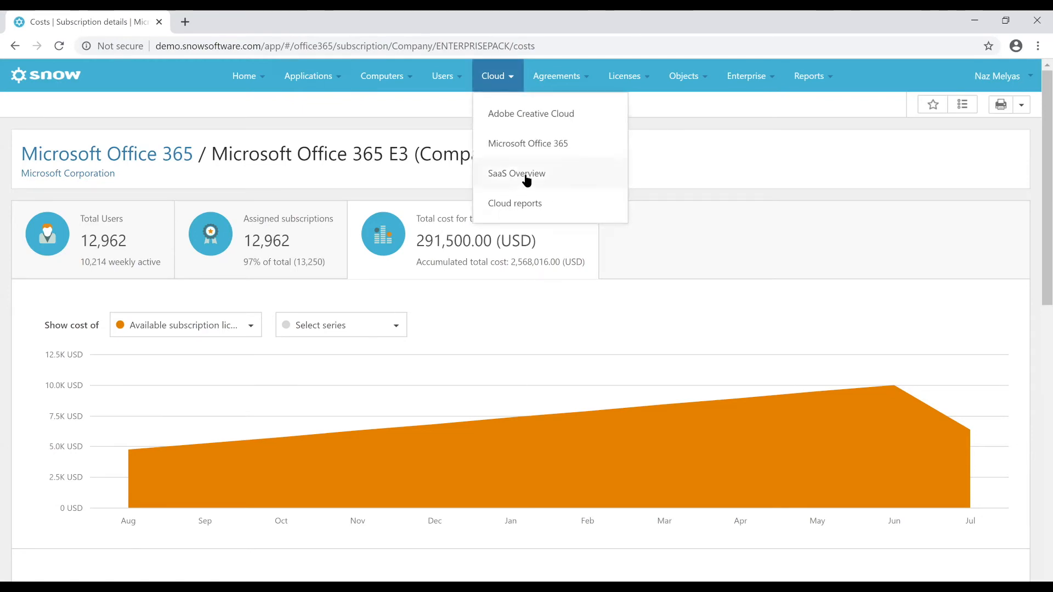
left_click(516, 173)
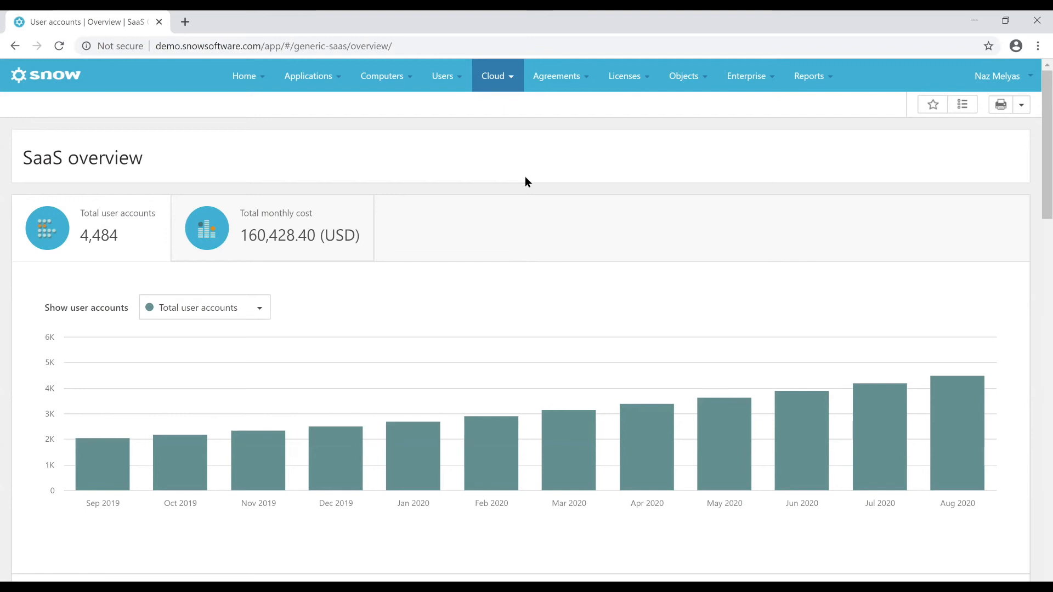
scroll("down", 3)
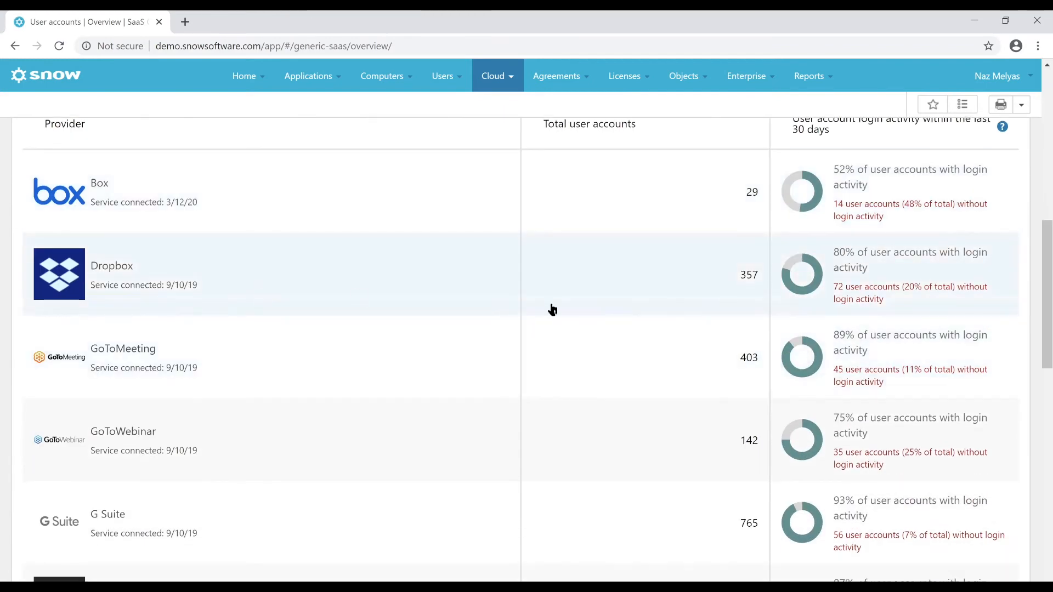
mouse_move(878, 281)
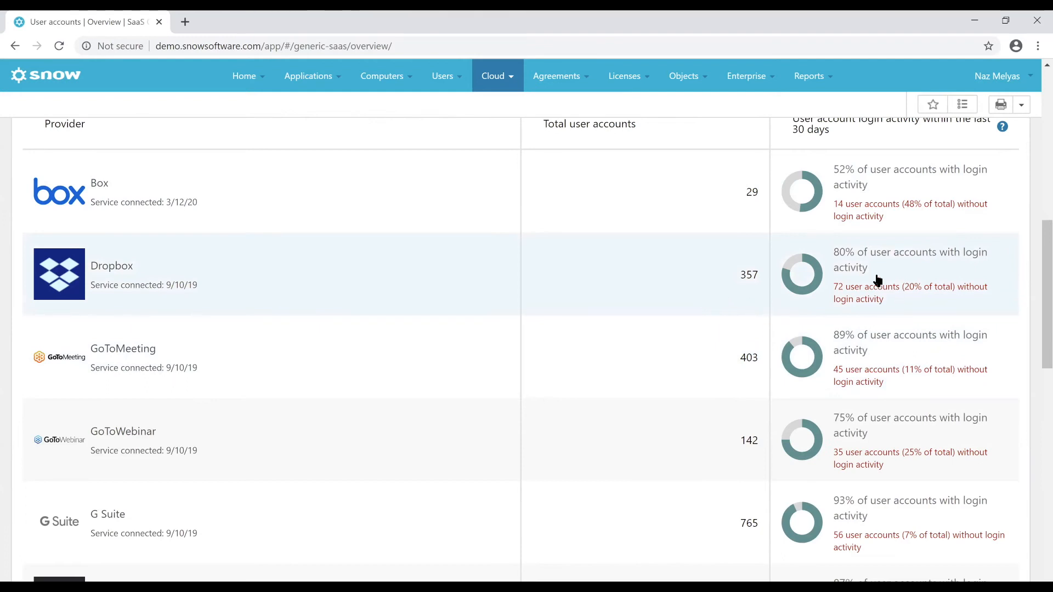
mouse_move(923, 293)
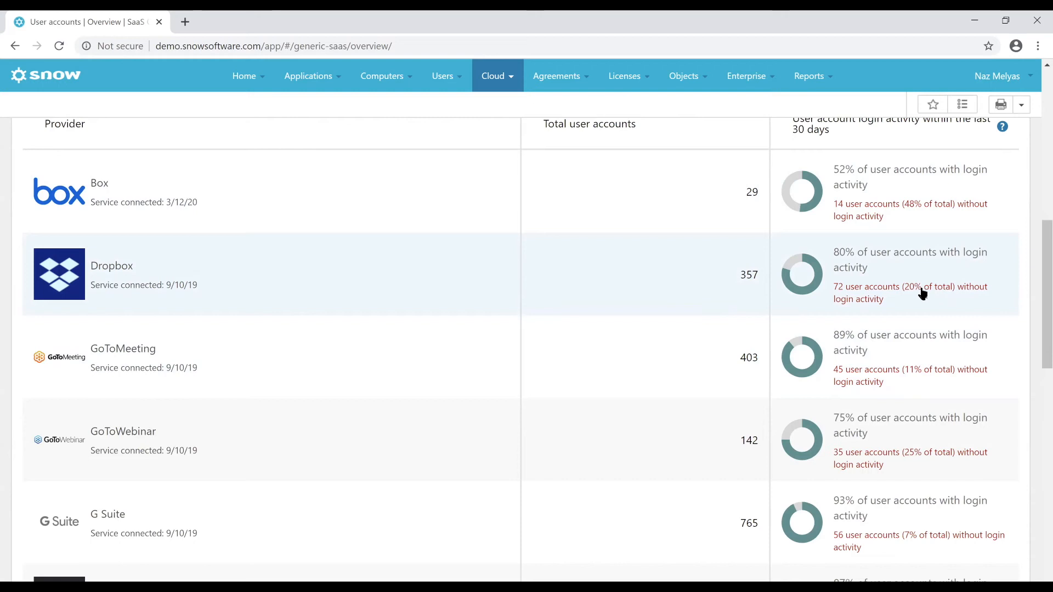
mouse_move(918, 292)
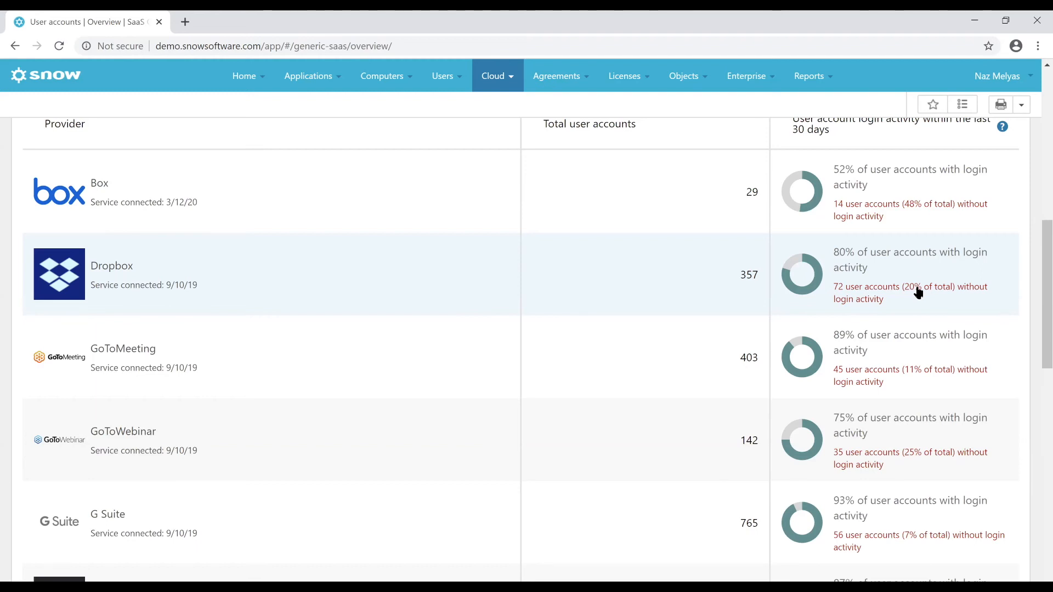
mouse_move(520, 306)
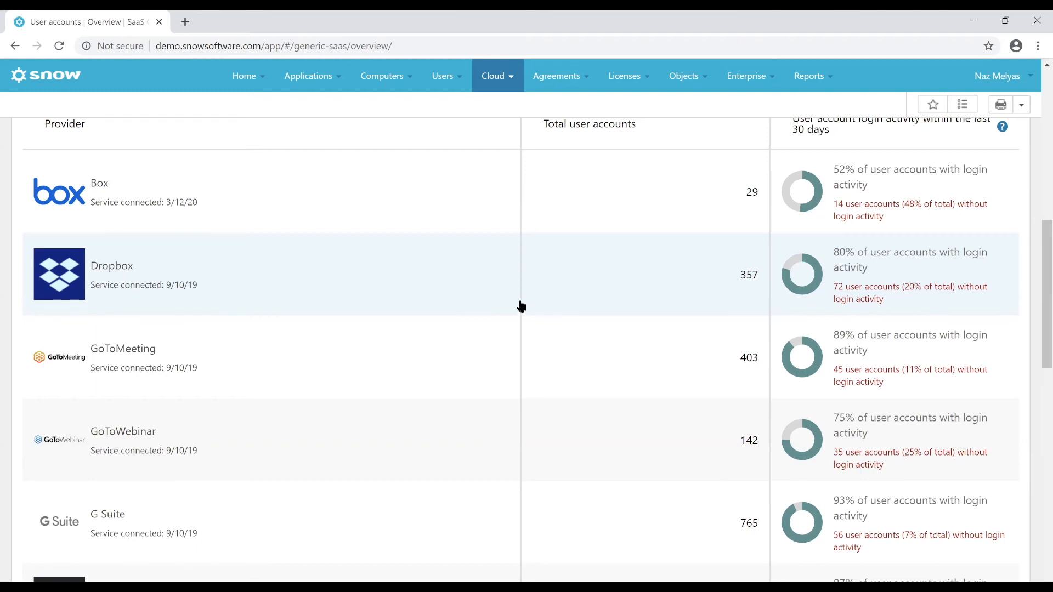
Return to the (cloud) application search and dismiss the new-feature tip.
left_click(308, 75)
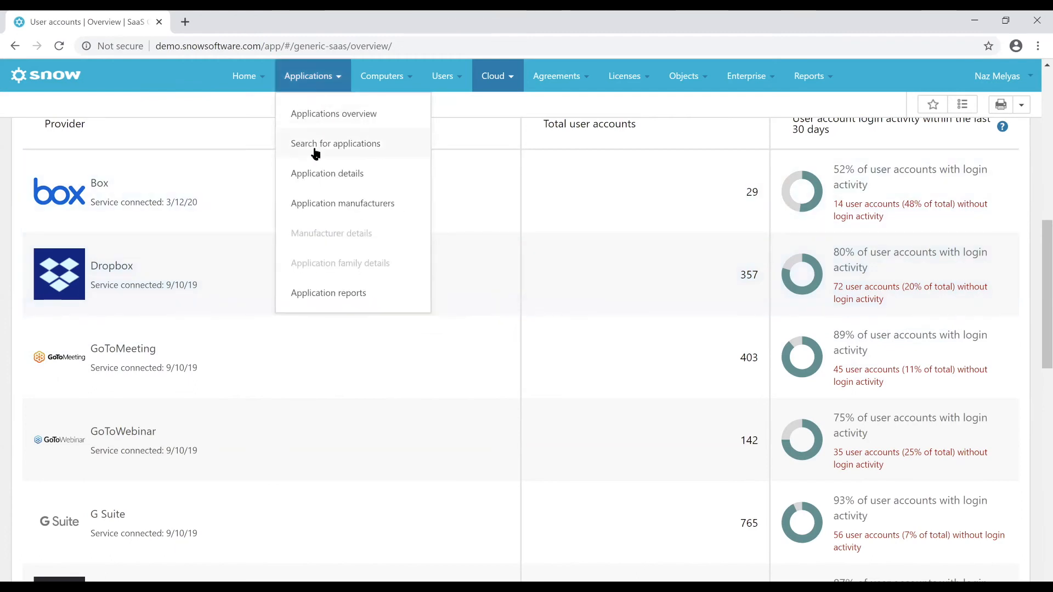
left_click(335, 143)
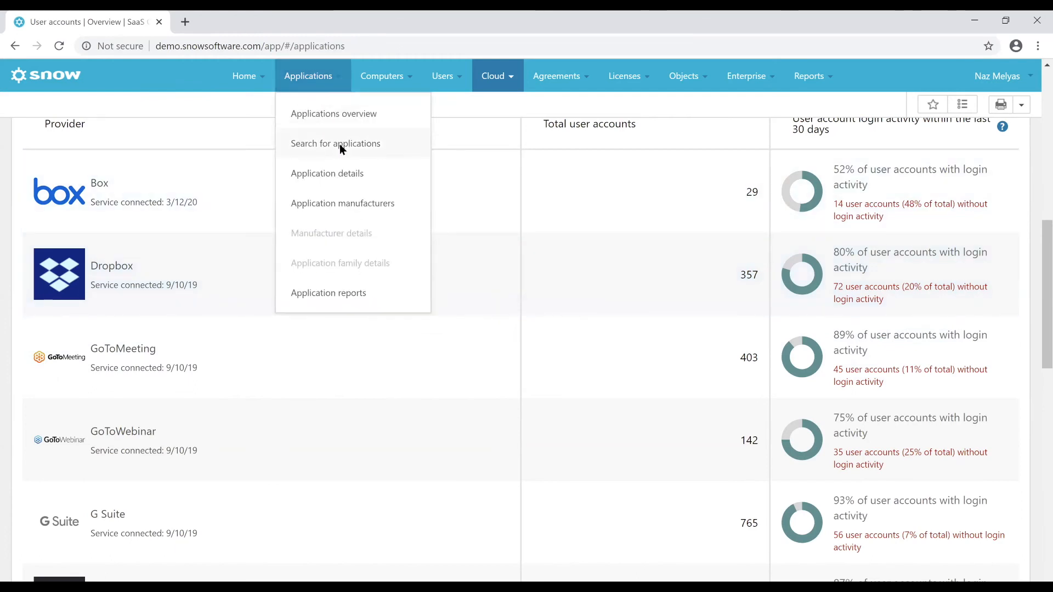
left_click(336, 143)
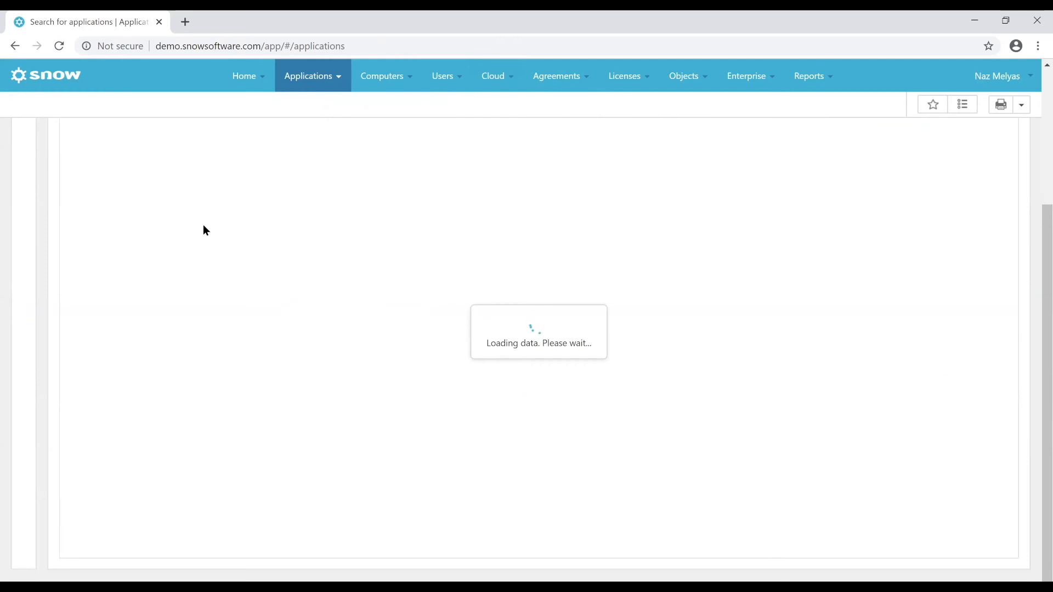
mouse_move(230, 288)
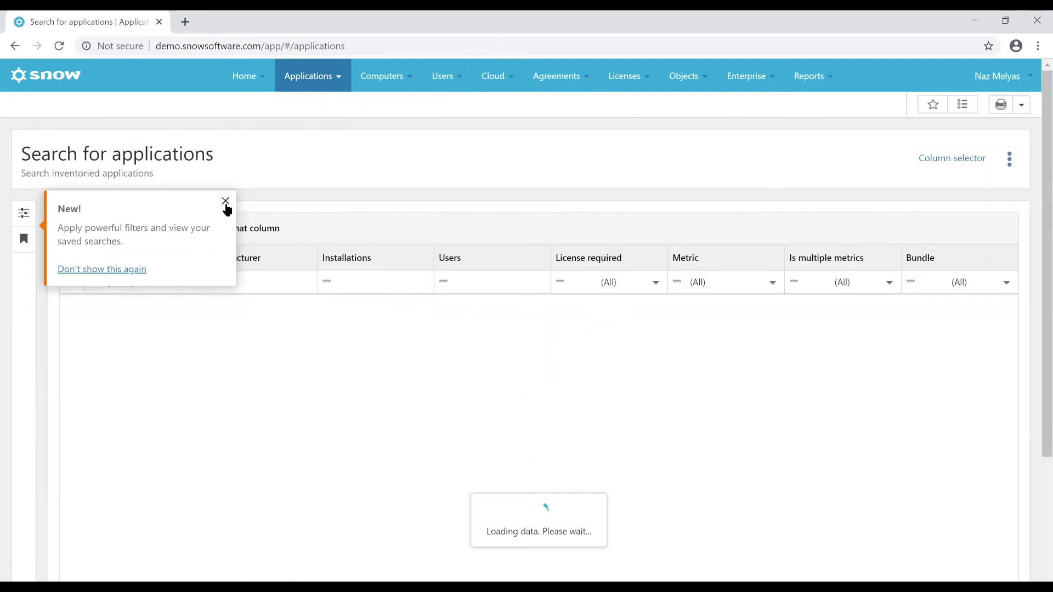
left_click(225, 201)
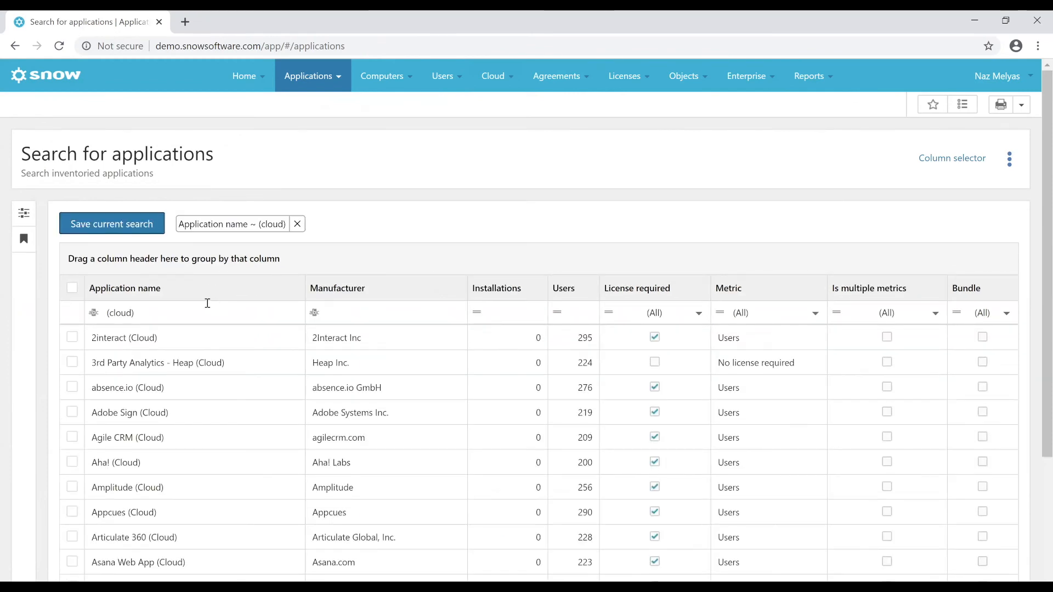
Add the 'Also include not installed/used' filter to the search.
scroll("down", 3)
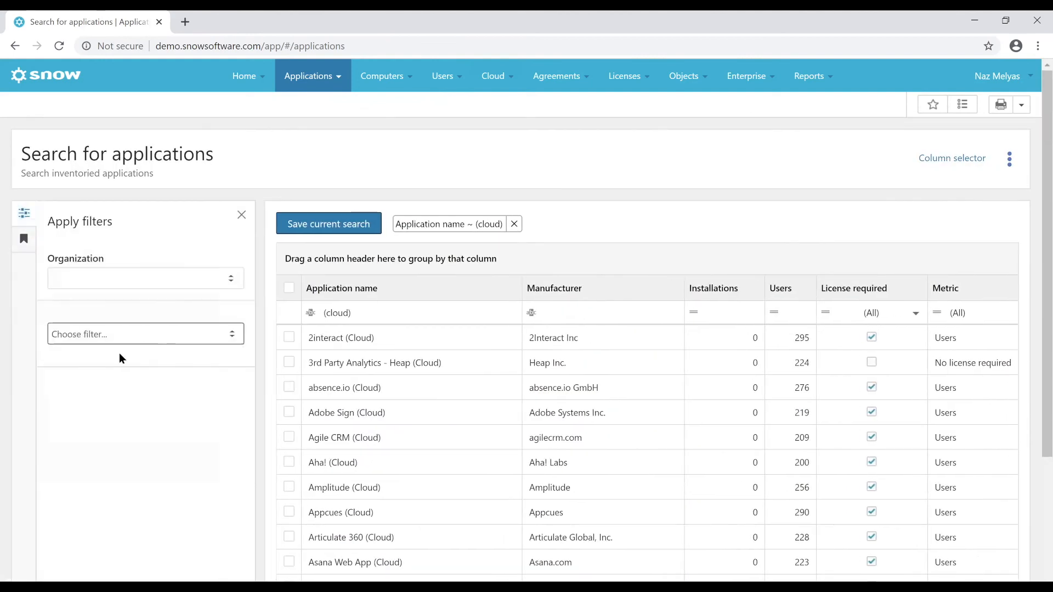
mouse_move(364, 449)
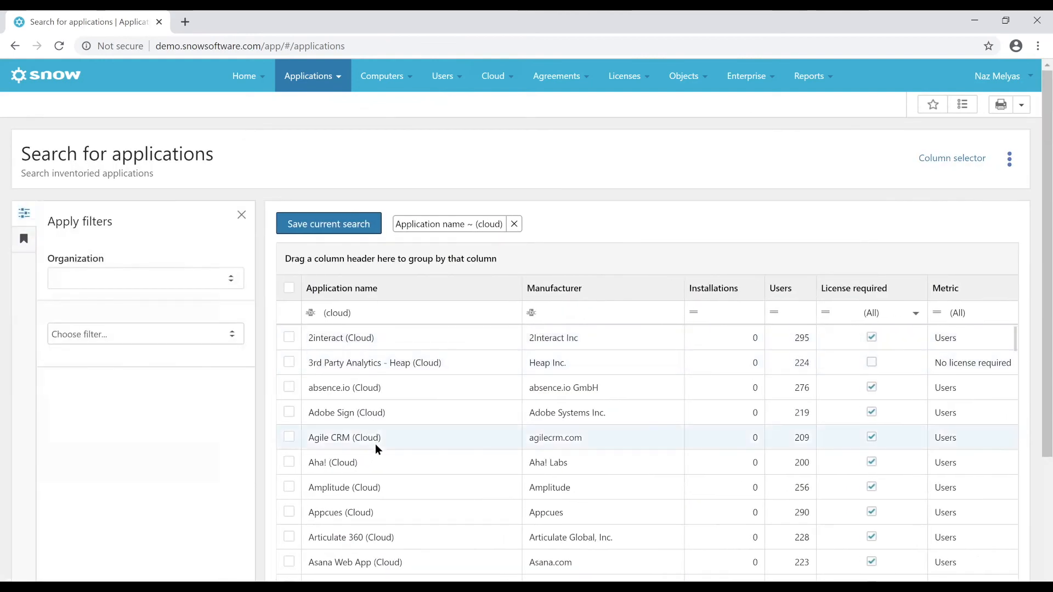
left_click(145, 333)
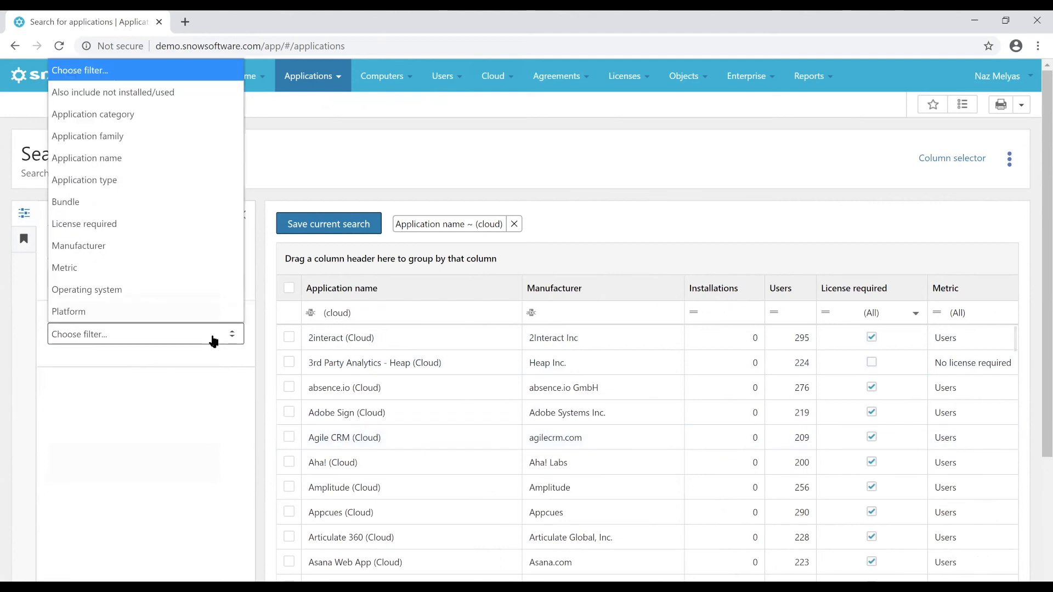
left_click(113, 93)
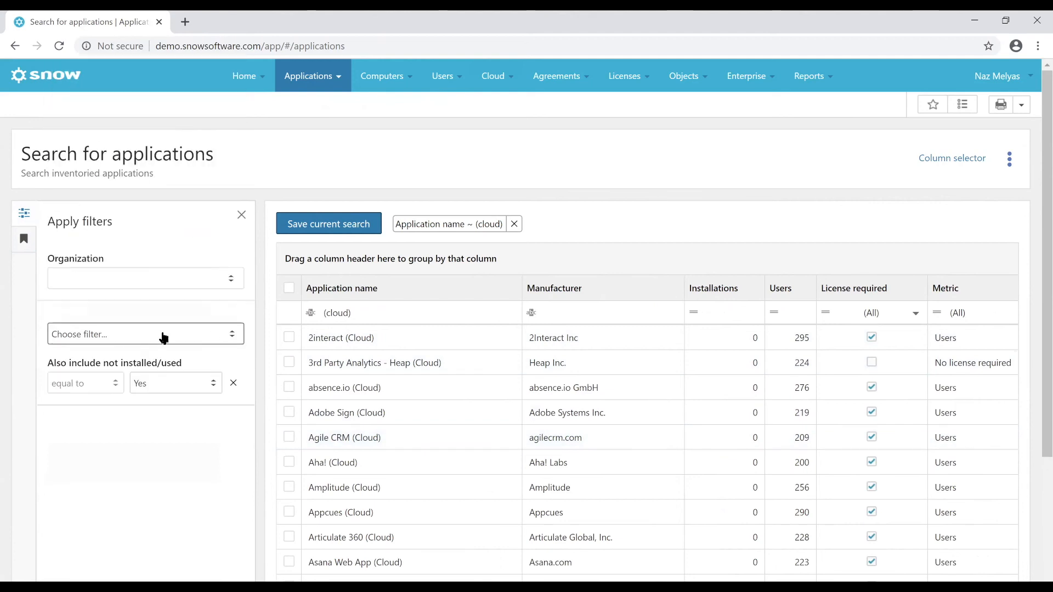
mouse_move(191, 408)
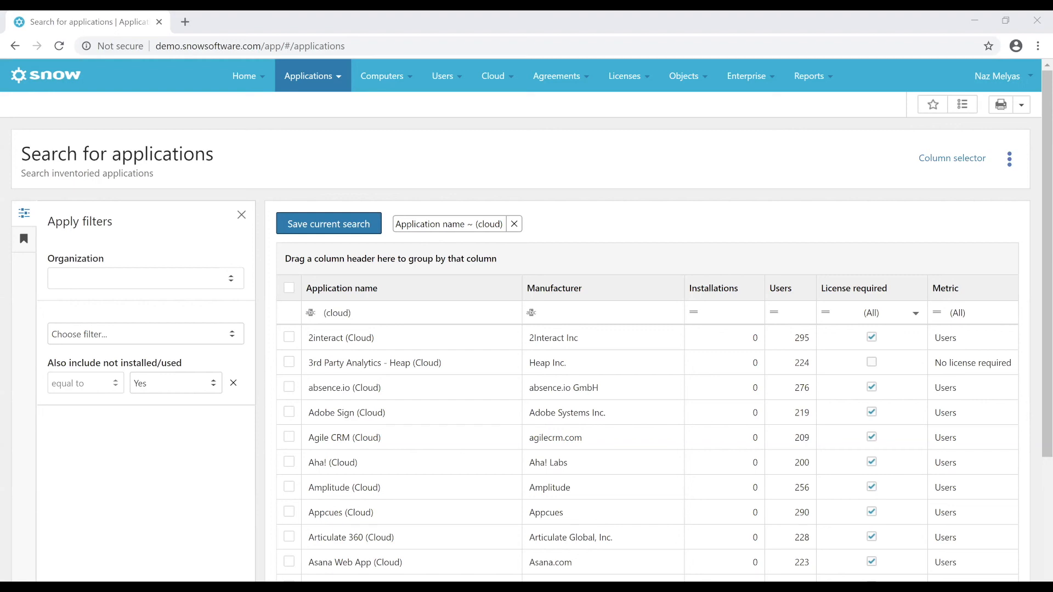
mouse_move(448, 341)
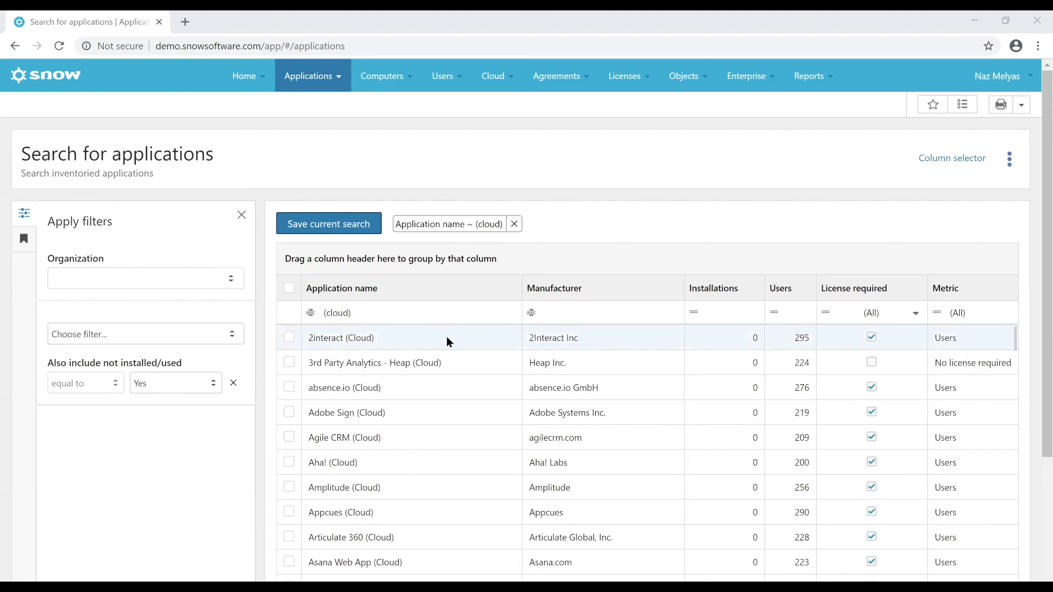